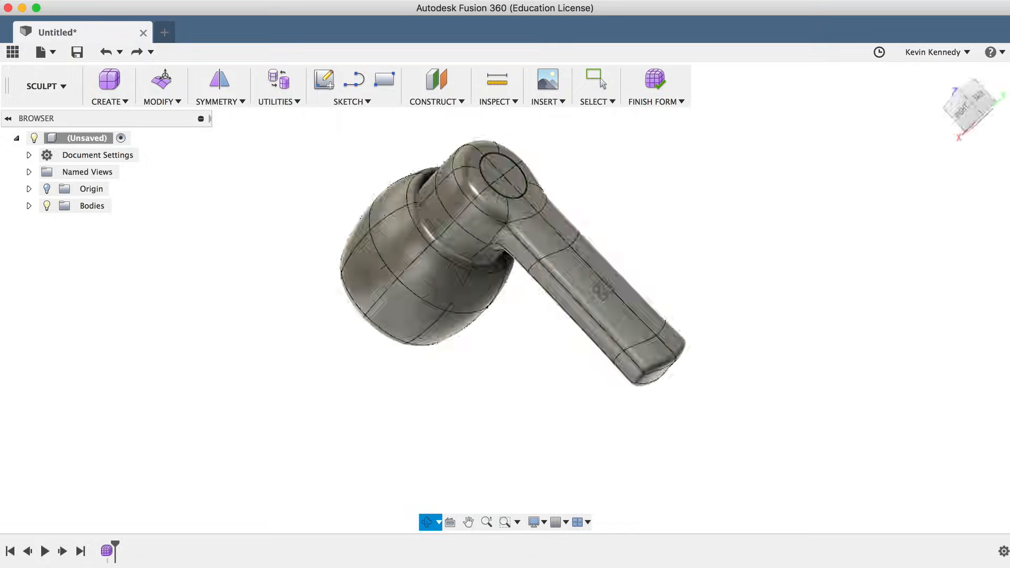
Start a new untitled design in the Model workspace, leaving the finished earbud.
click(653, 80)
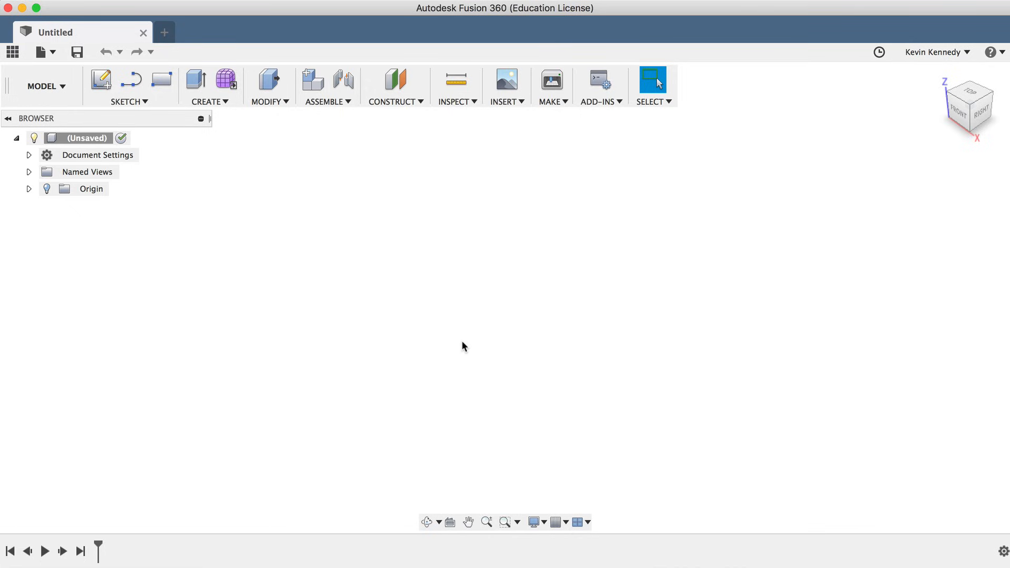
mouse_move(258, 148)
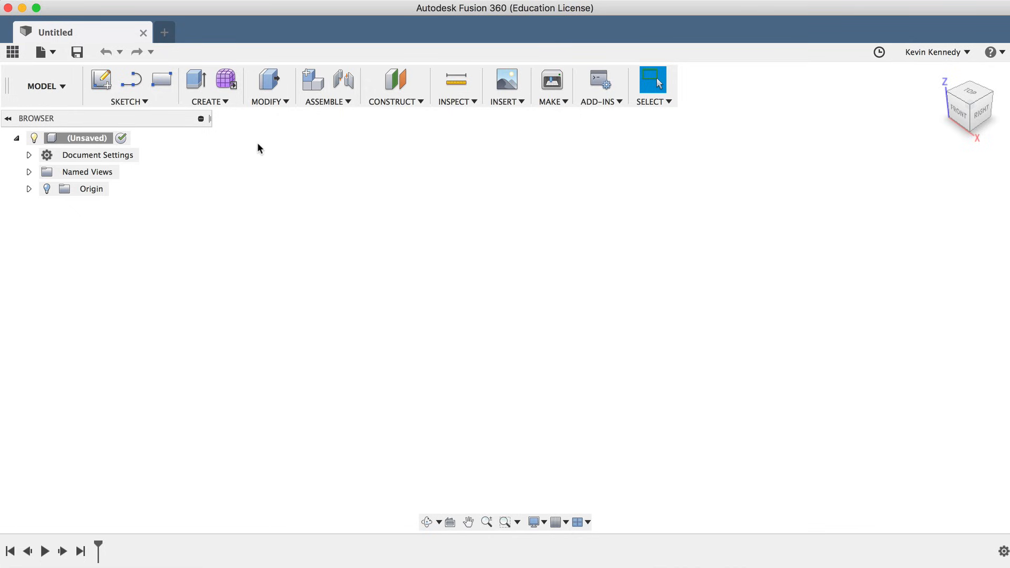
mouse_move(225, 79)
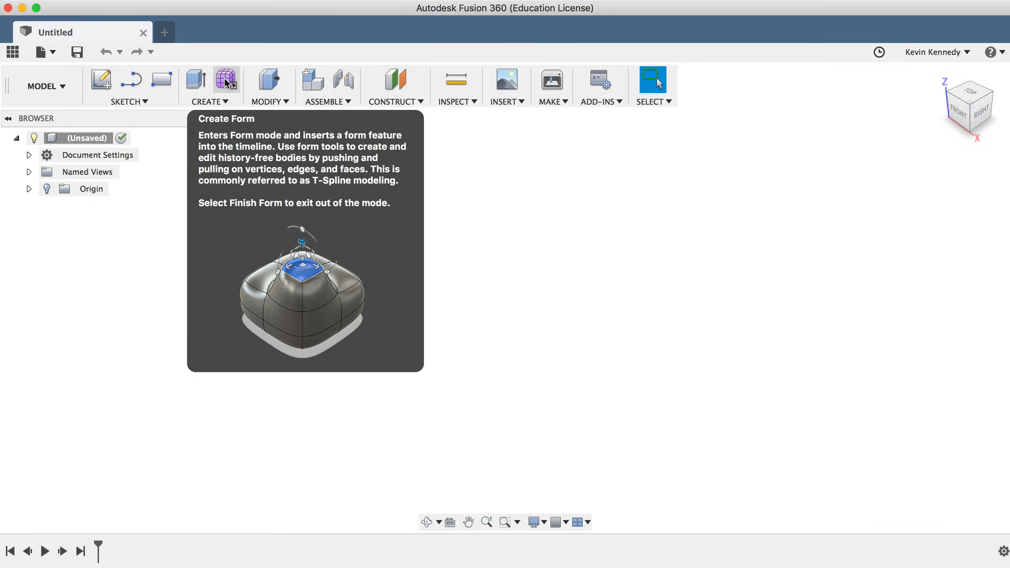
Create a new form and permanently dismiss the Sculpt Environment intro notice.
click(226, 80)
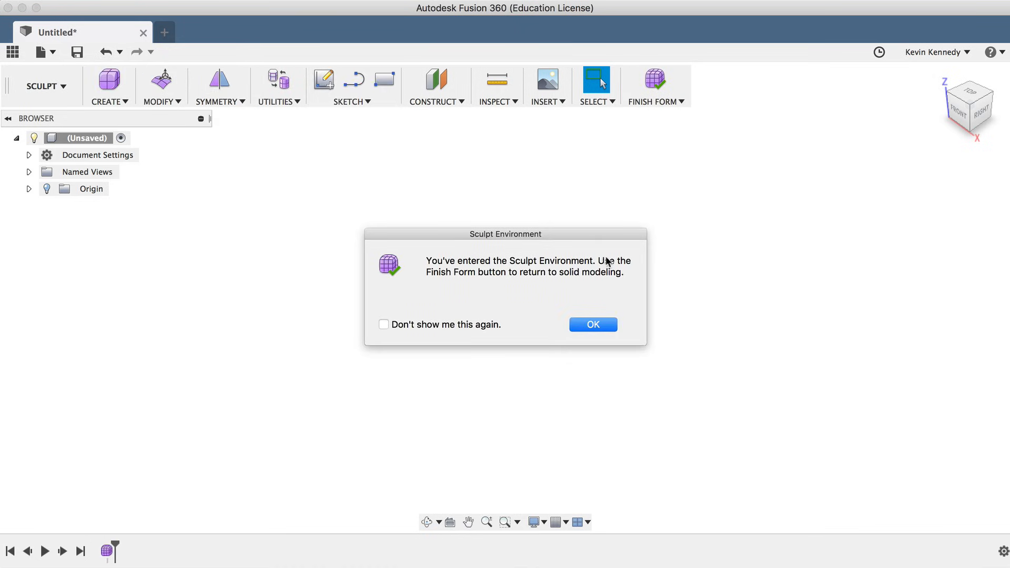
mouse_move(423, 283)
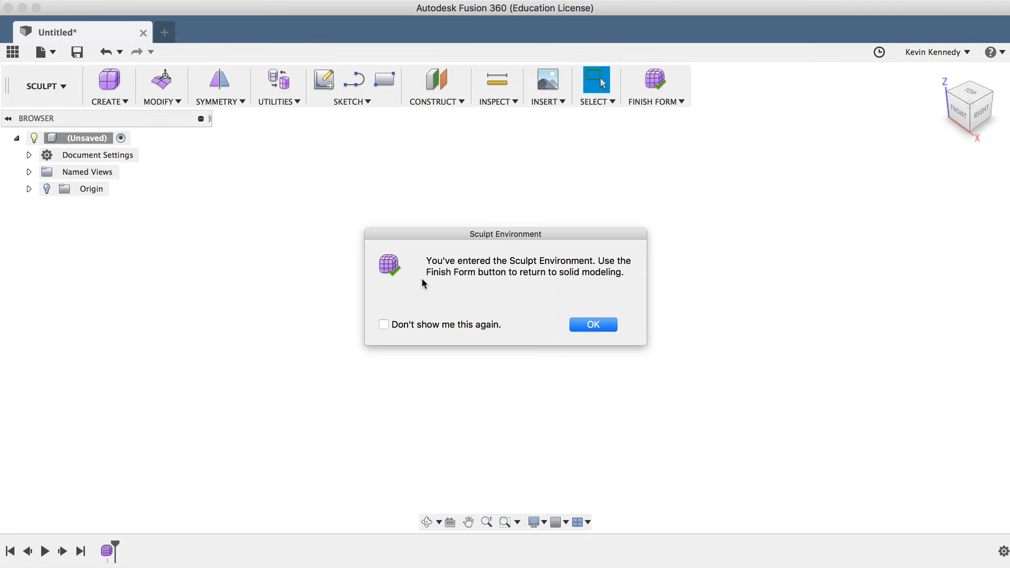
mouse_move(513, 303)
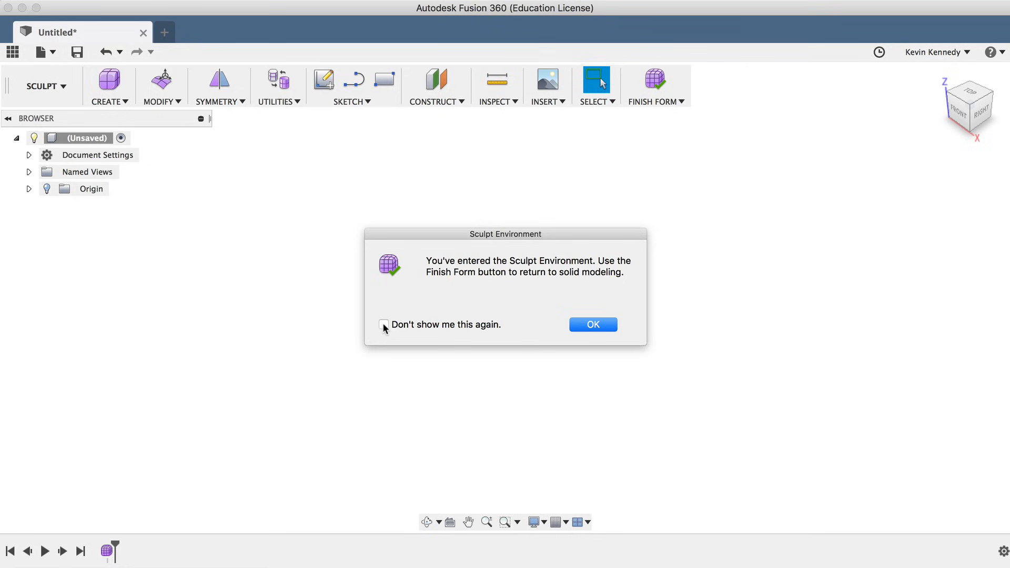
click(384, 325)
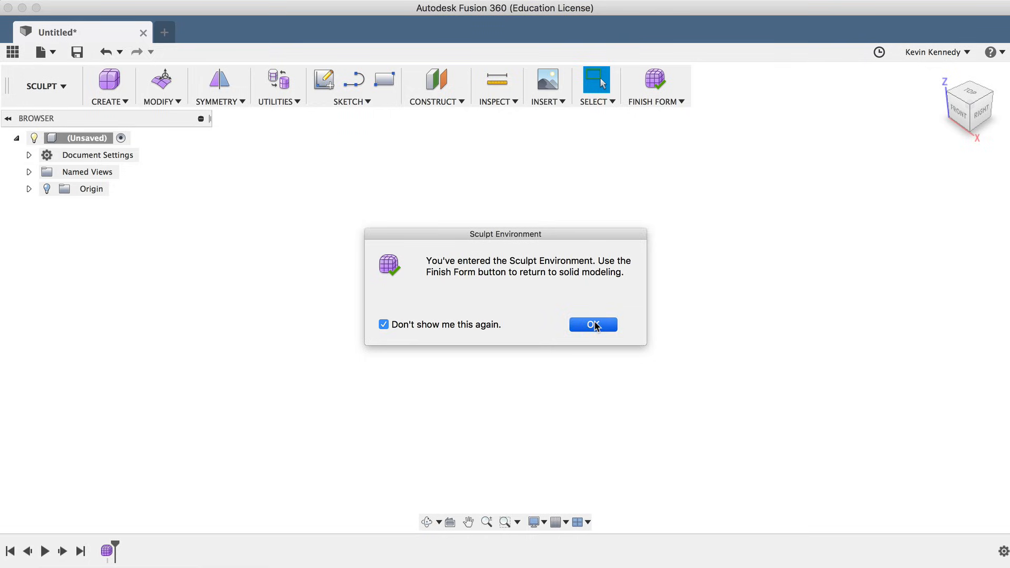
click(592, 324)
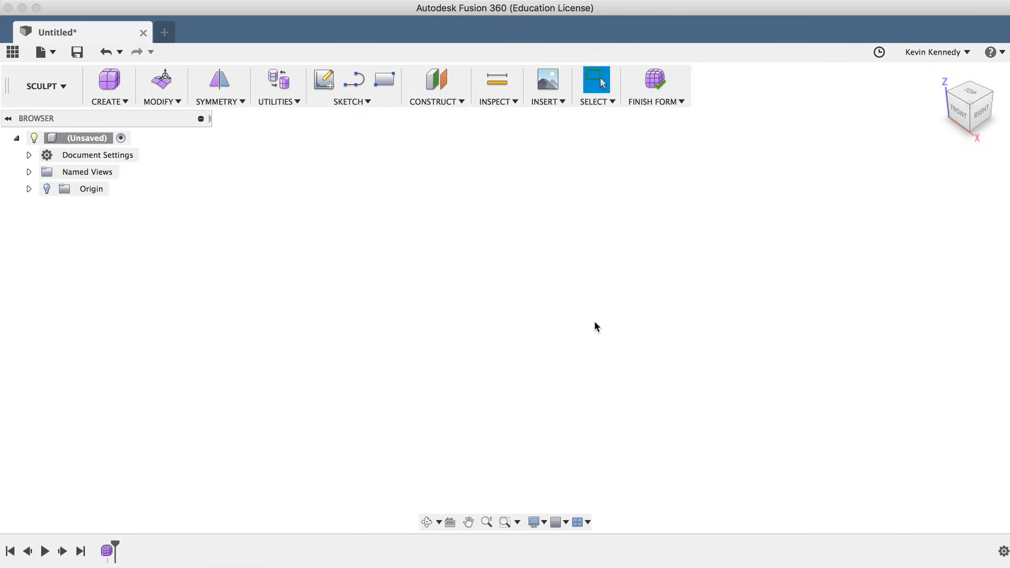
Place a 15 × 15 mm box form at the origin, 12 mm high with two faces each way.
click(105, 101)
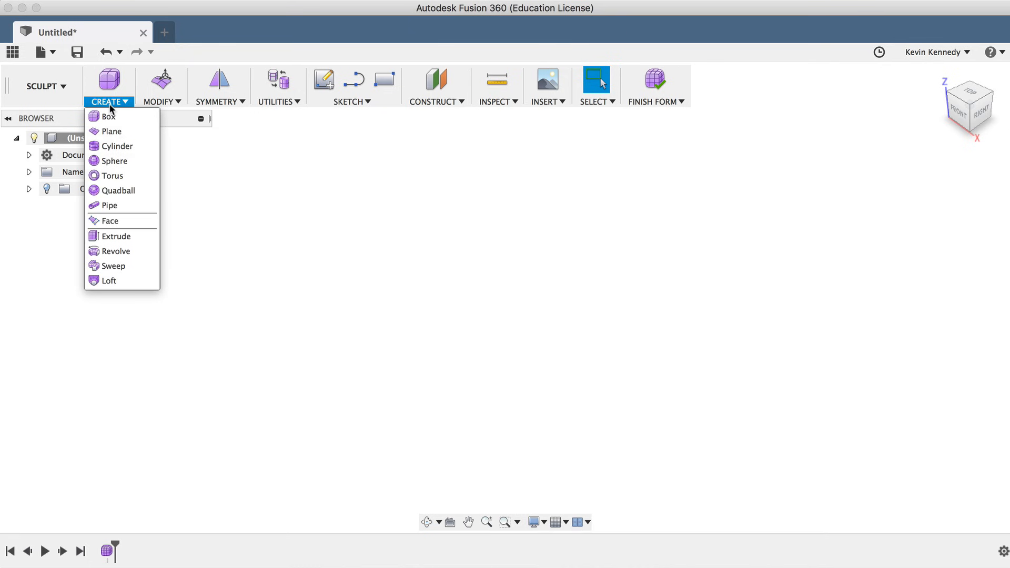
click(106, 101)
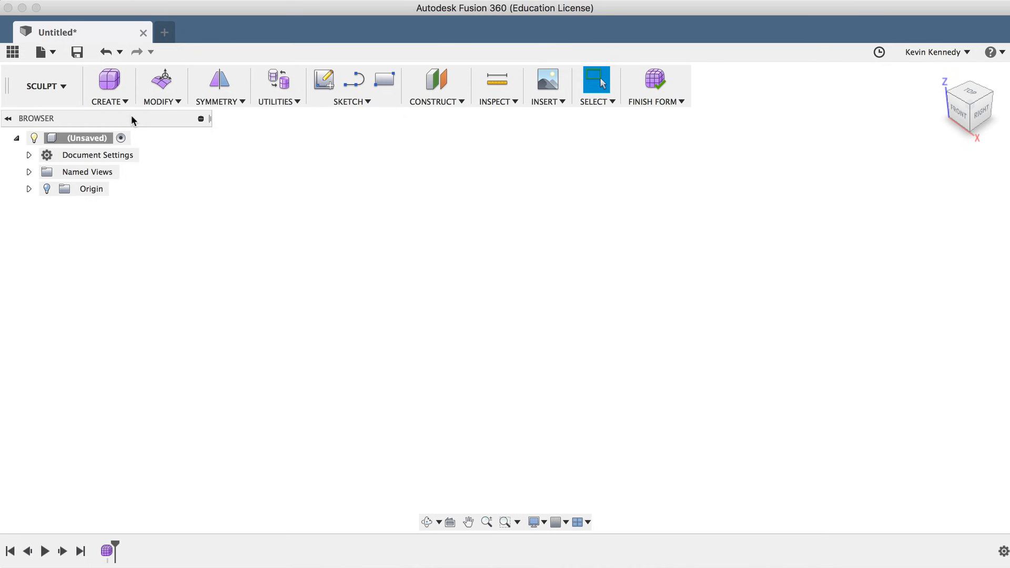
click(108, 78)
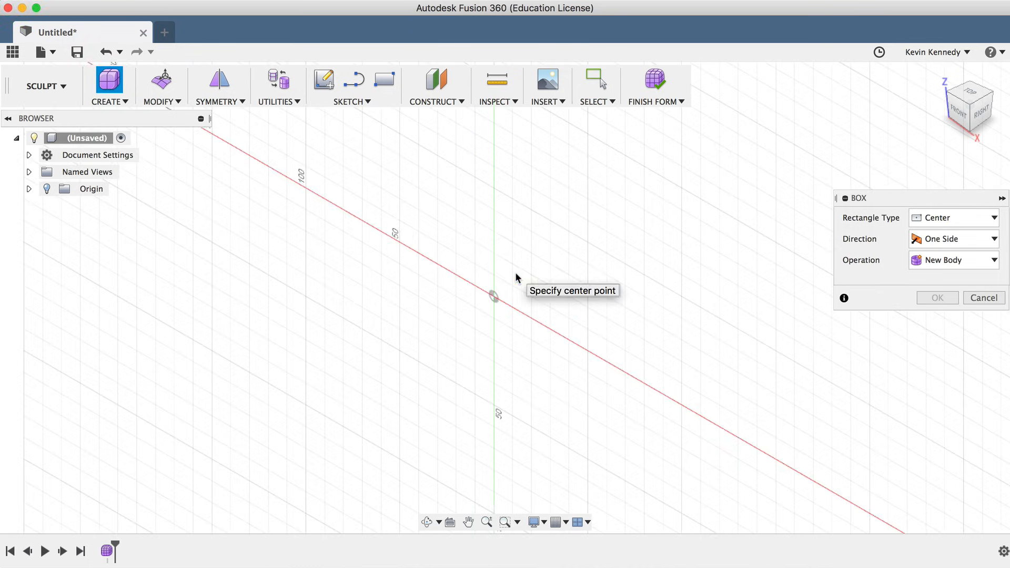
click(493, 297)
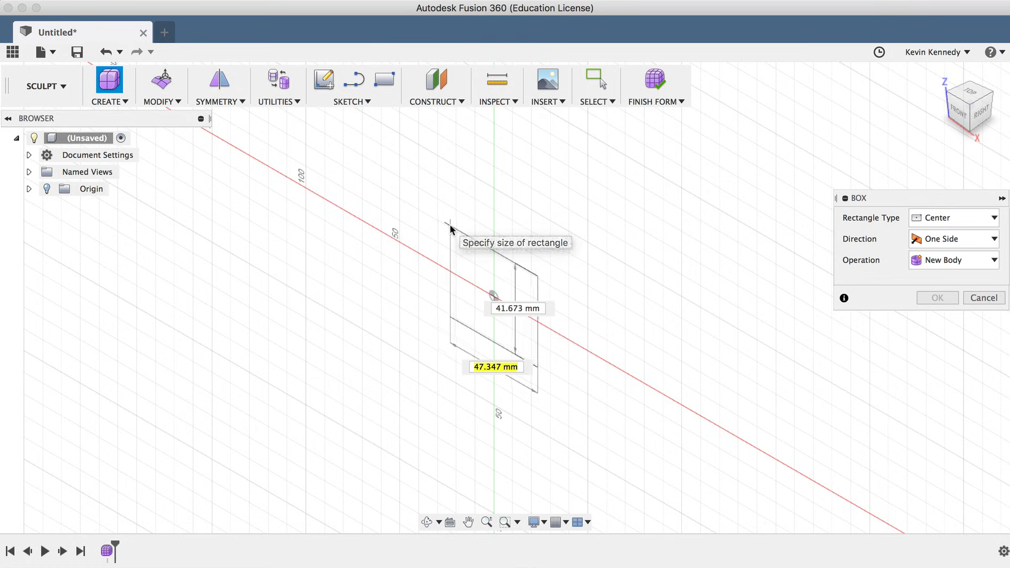
text(15)
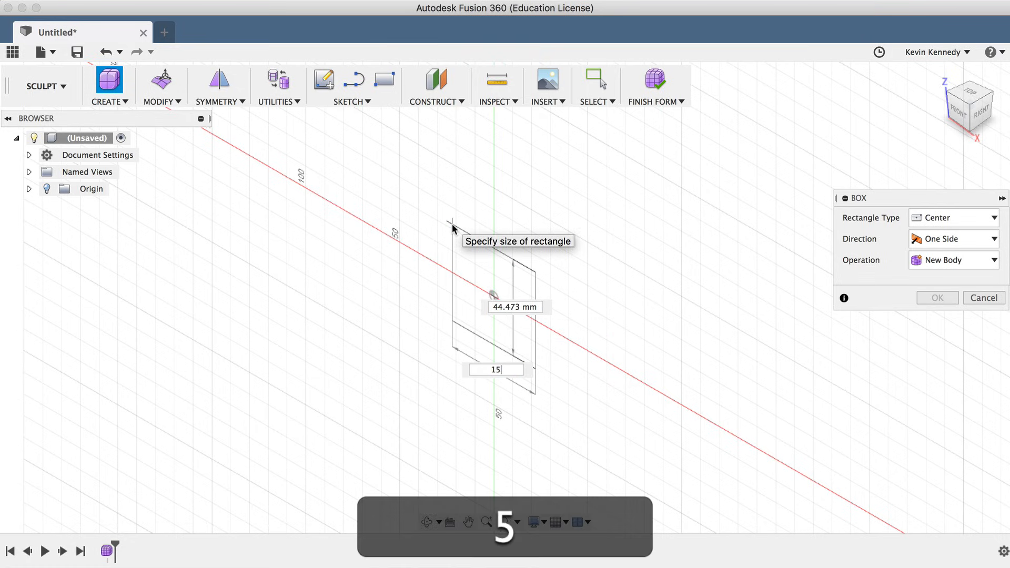
key(Tab)
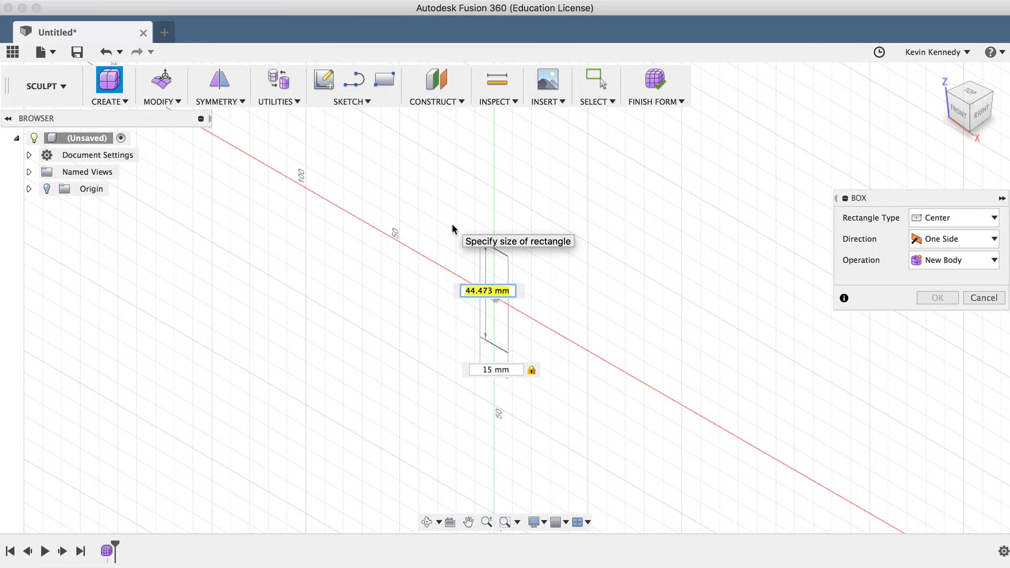
text(15)
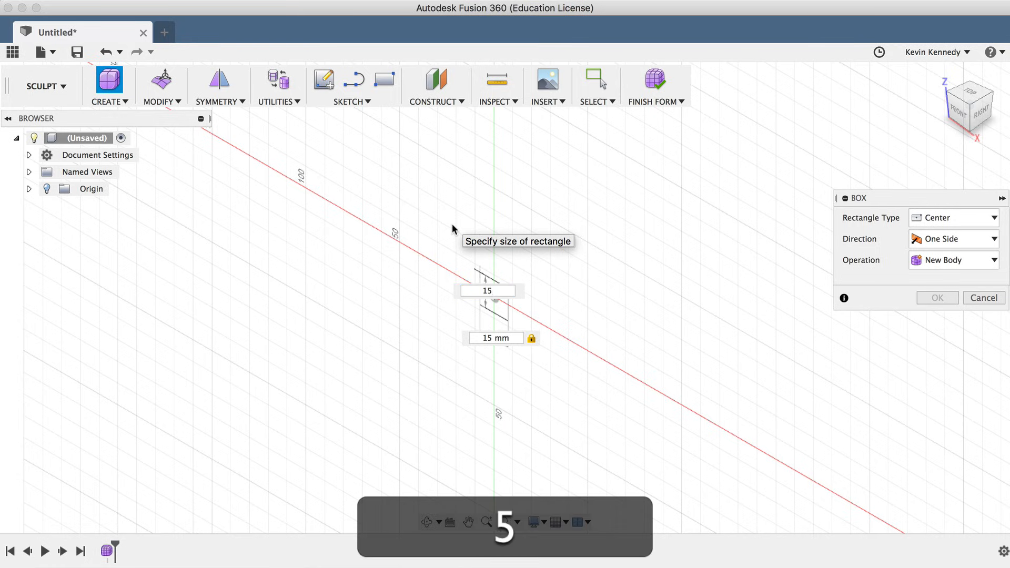
key(Tab)
text(12)
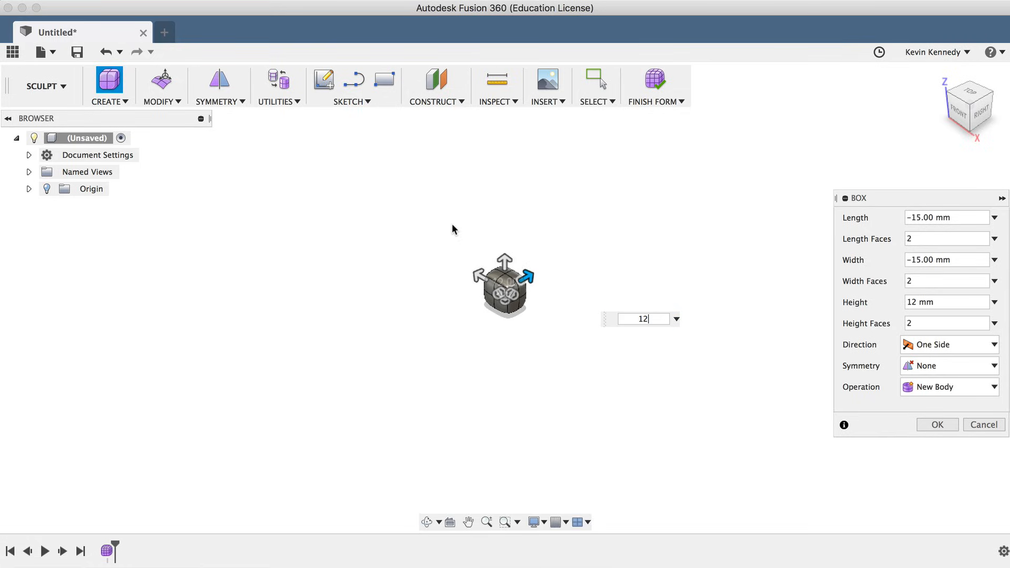
click(936, 424)
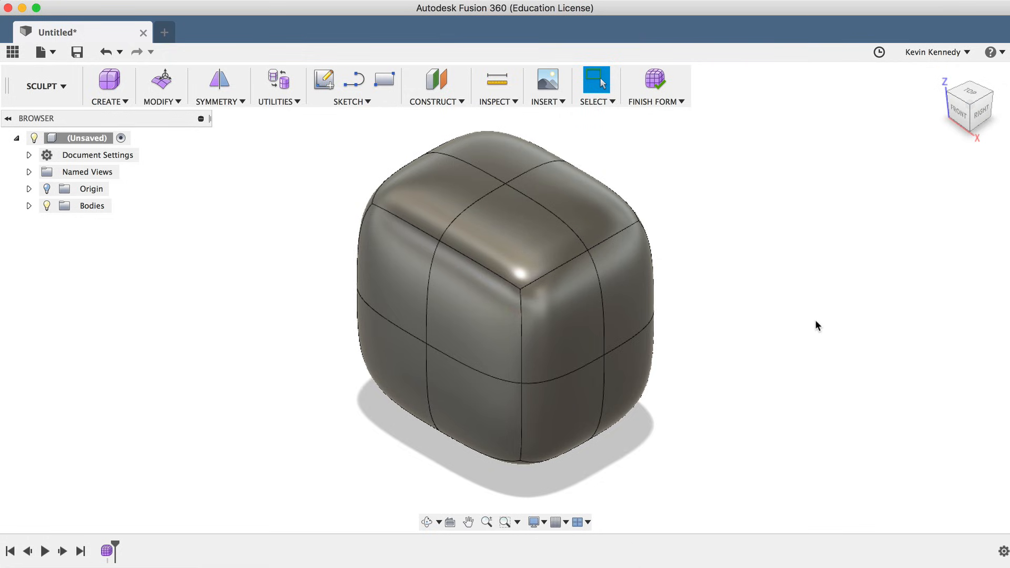
mouse_move(814, 328)
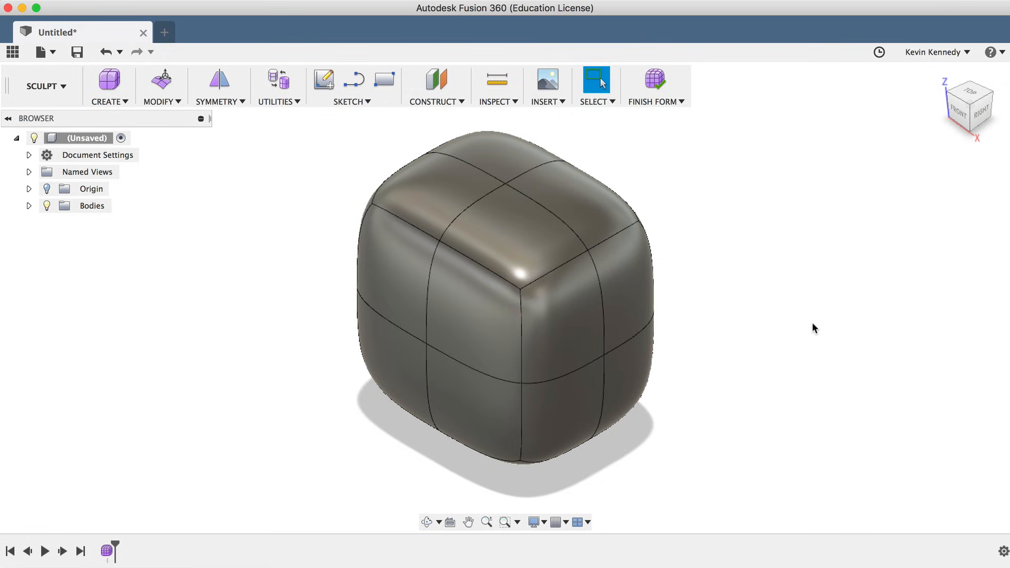
mouse_move(731, 438)
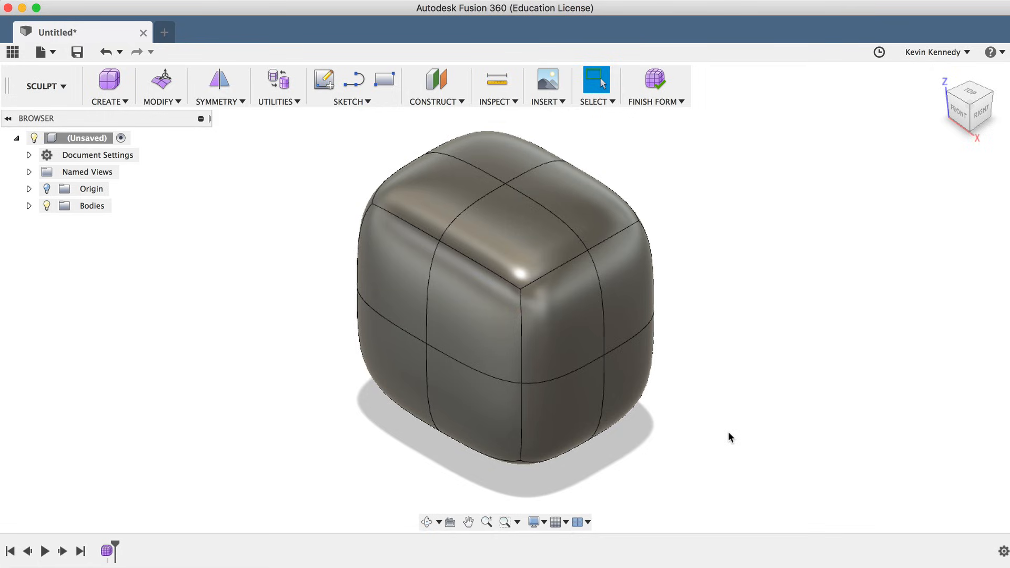
mouse_move(722, 437)
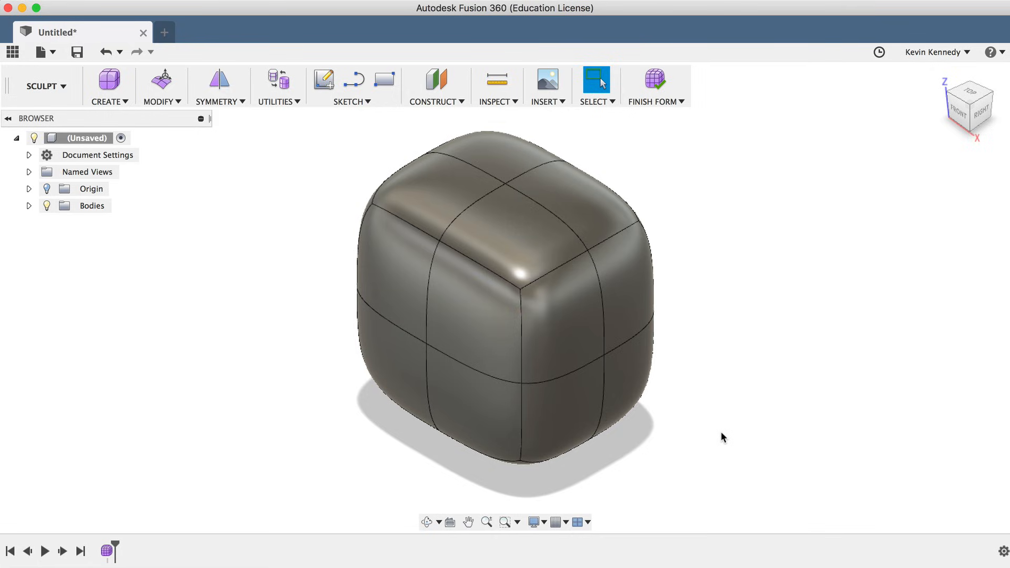
click(477, 303)
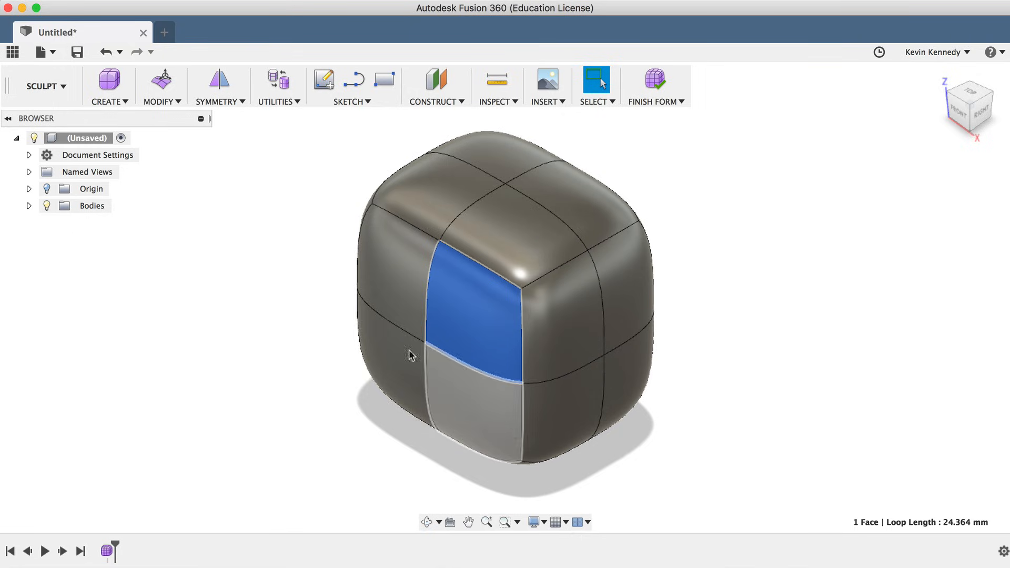
click(558, 216)
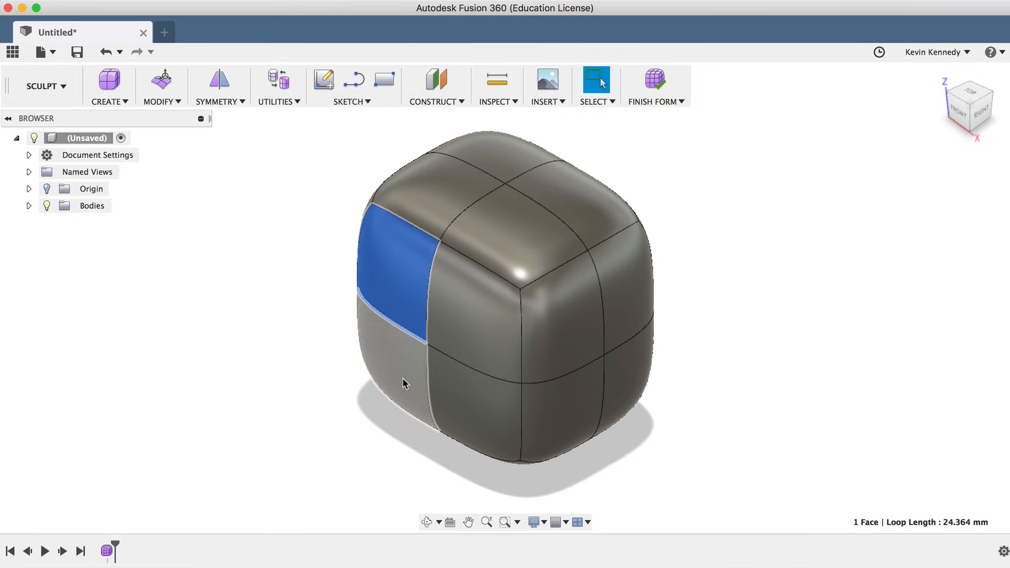
click(704, 344)
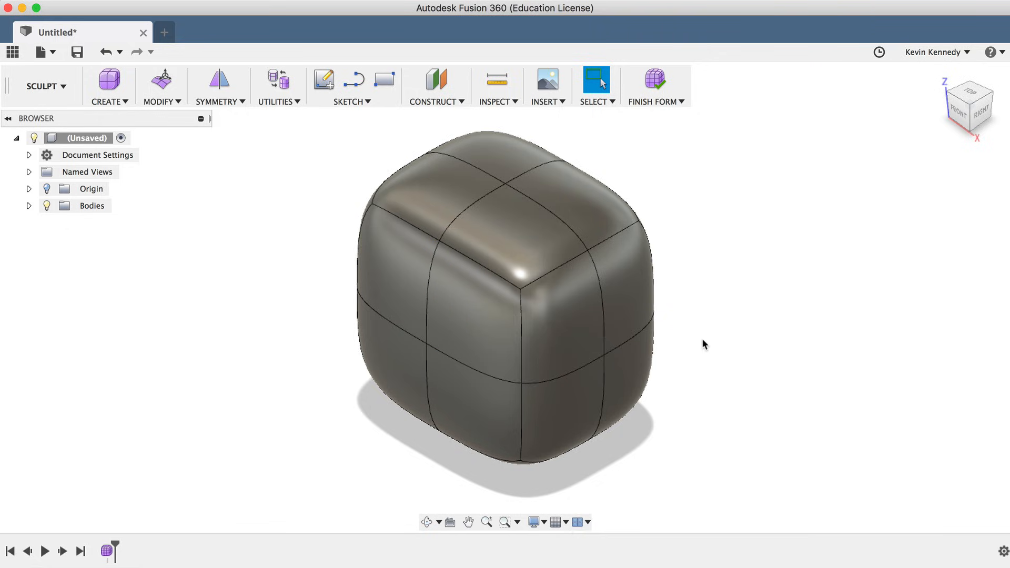
click(471, 303)
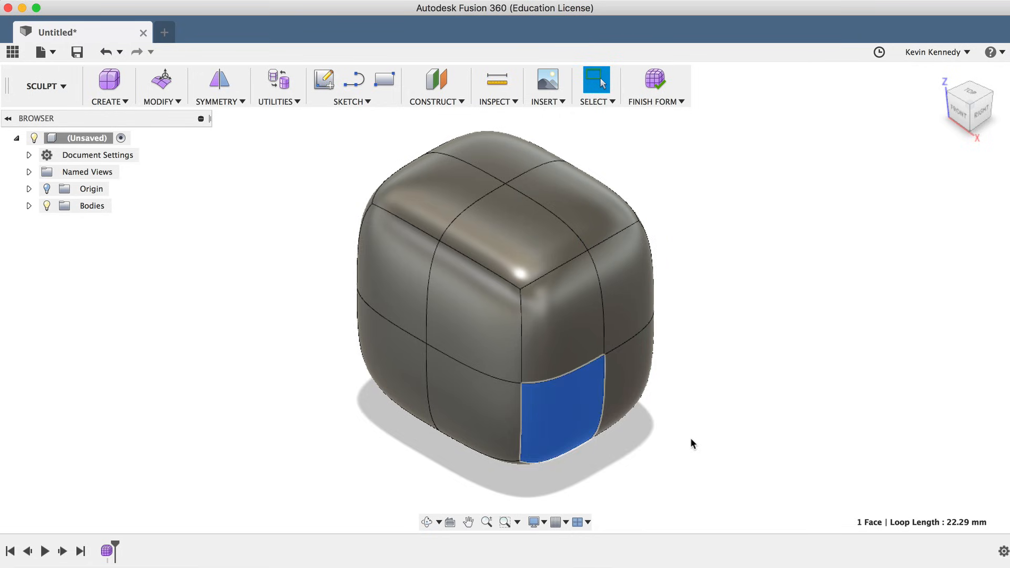
click(451, 303)
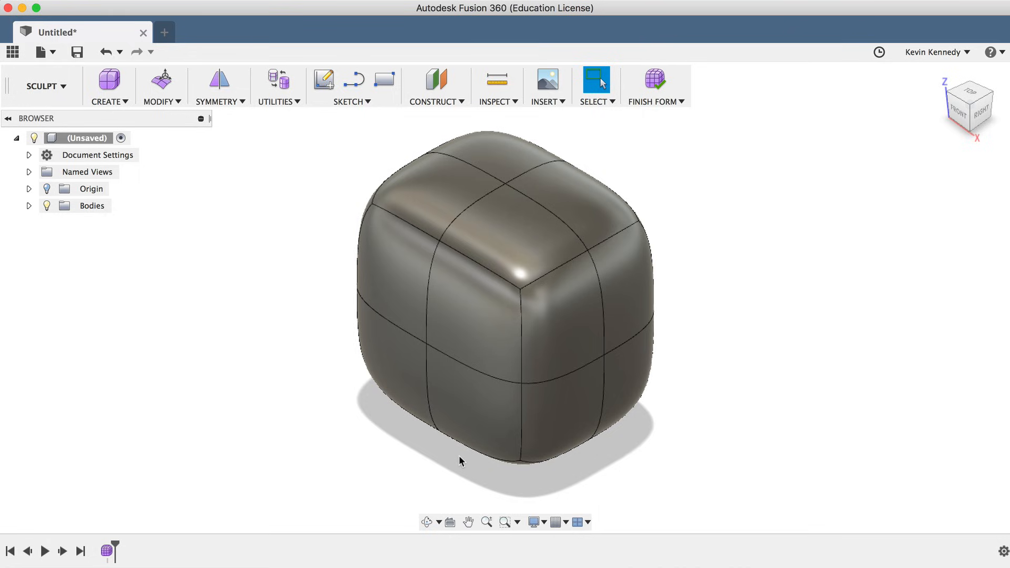
click(469, 398)
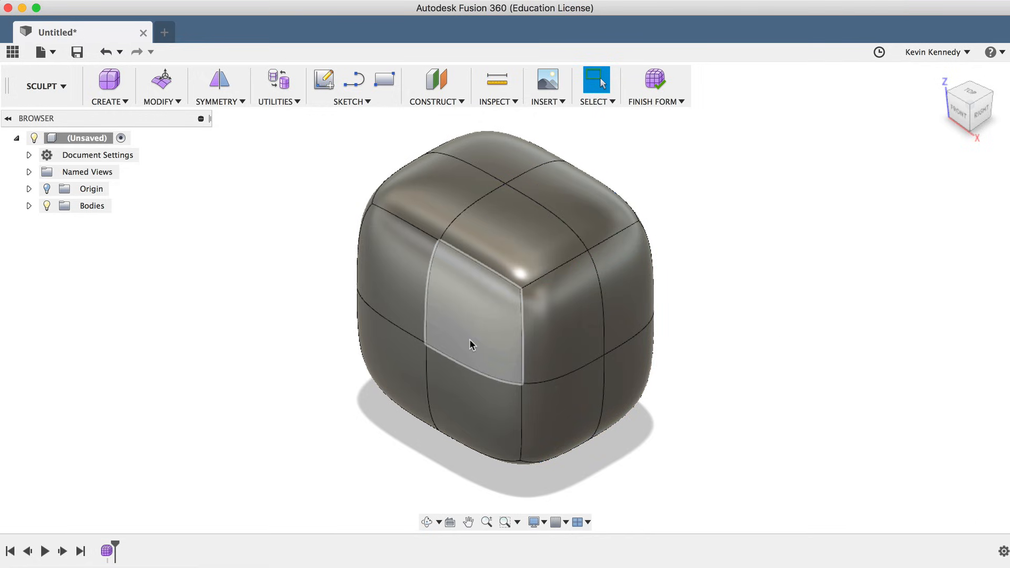
click(473, 316)
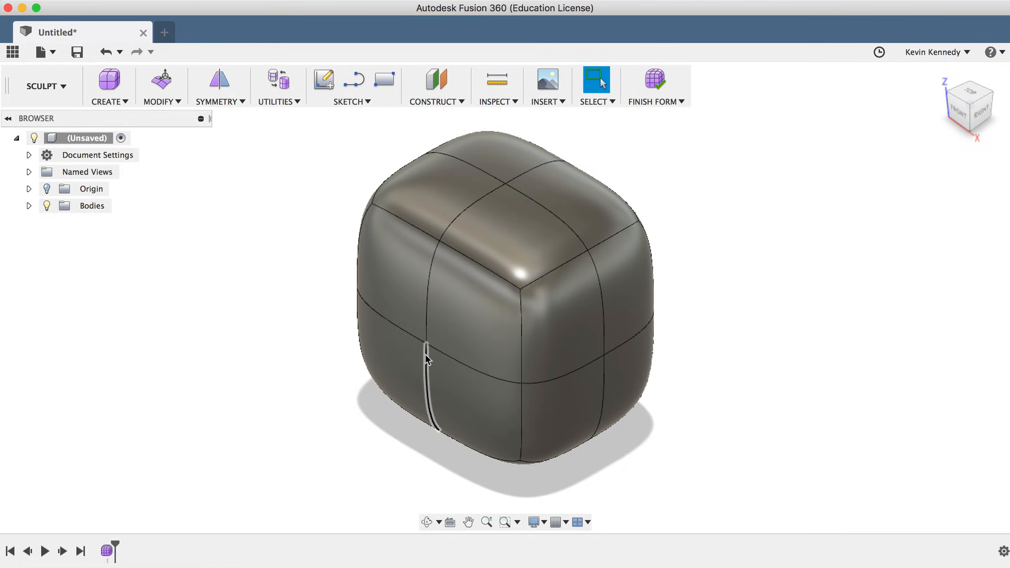
click(427, 359)
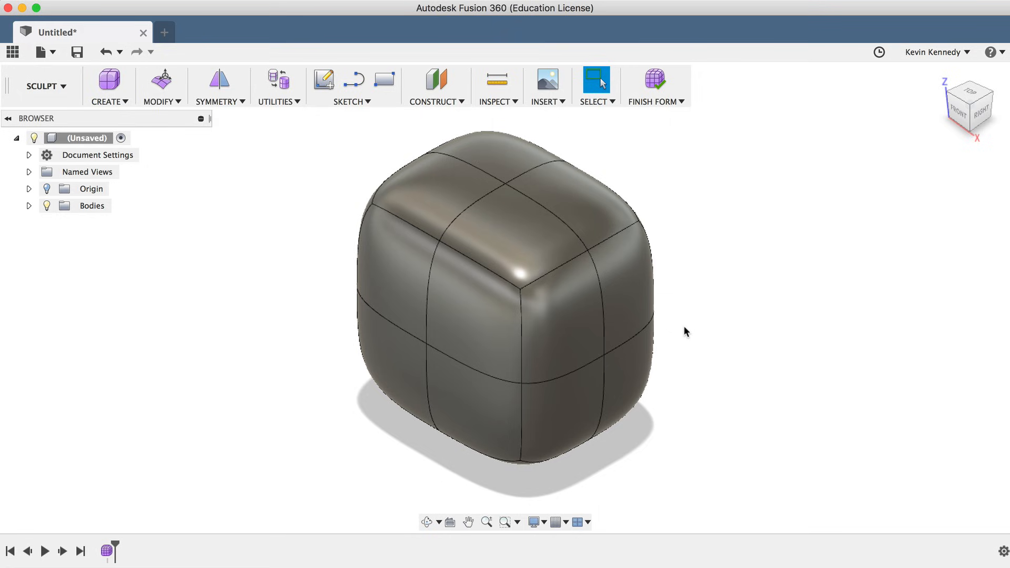
mouse_move(596, 80)
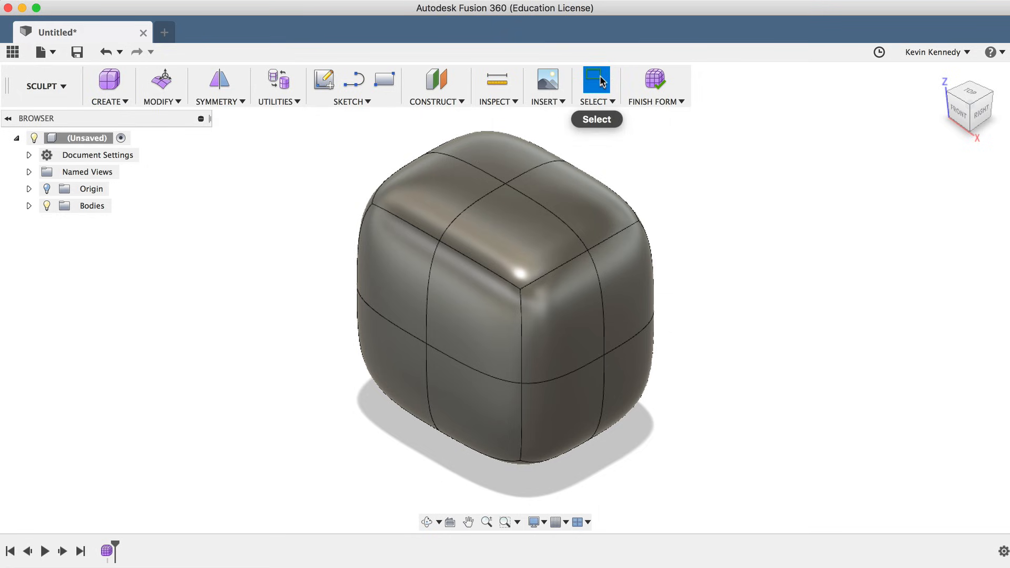
Use paint selection (3) with face priority, limited to T-Spline faces, across the body.
click(594, 101)
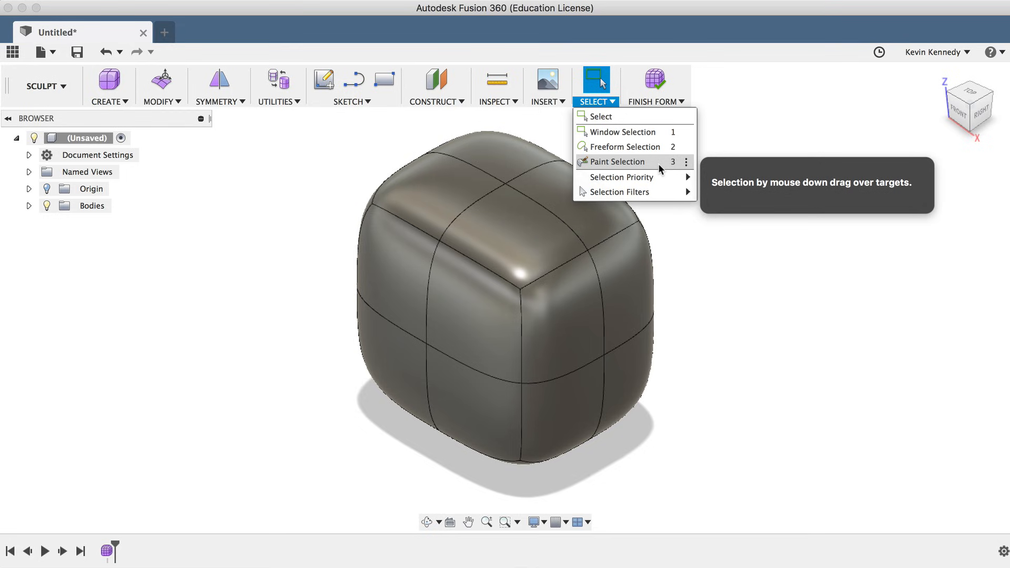
key(3)
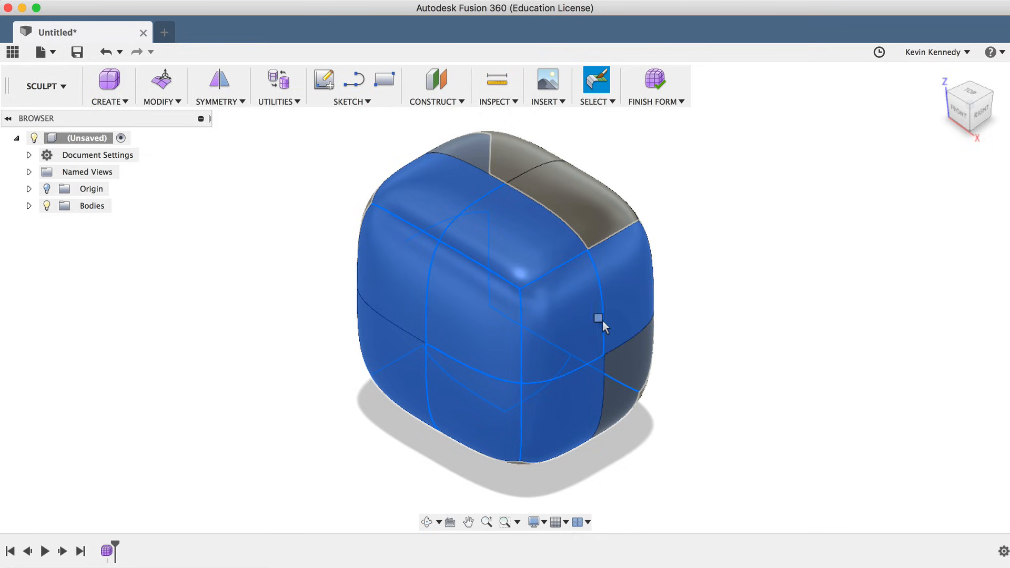
click(604, 322)
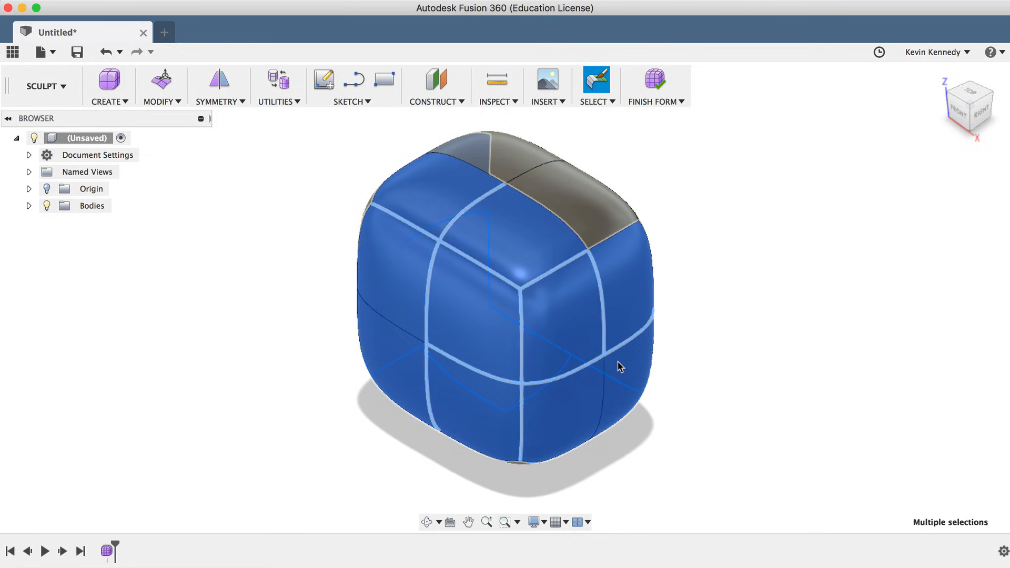
click(480, 394)
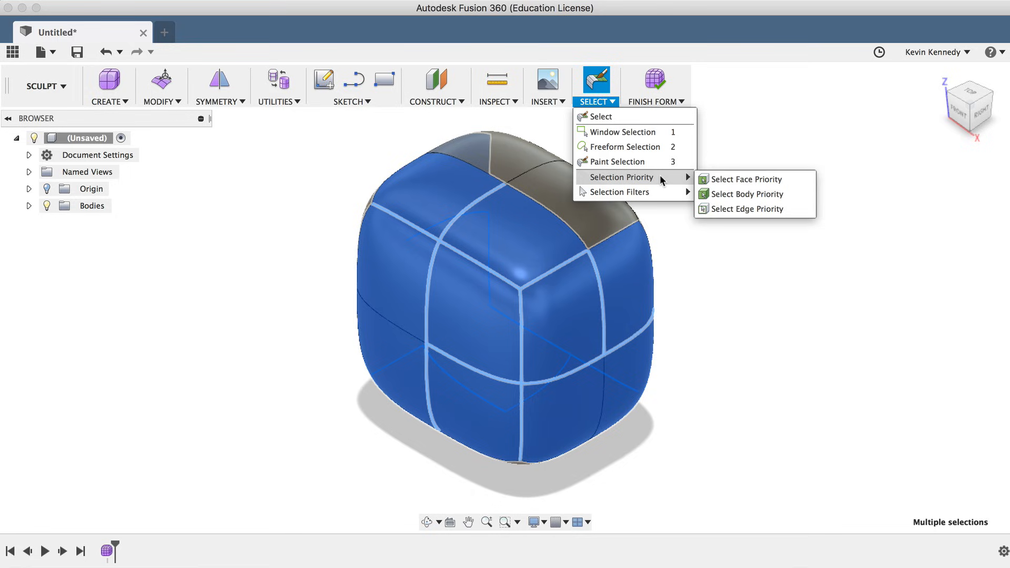
mouse_move(773, 194)
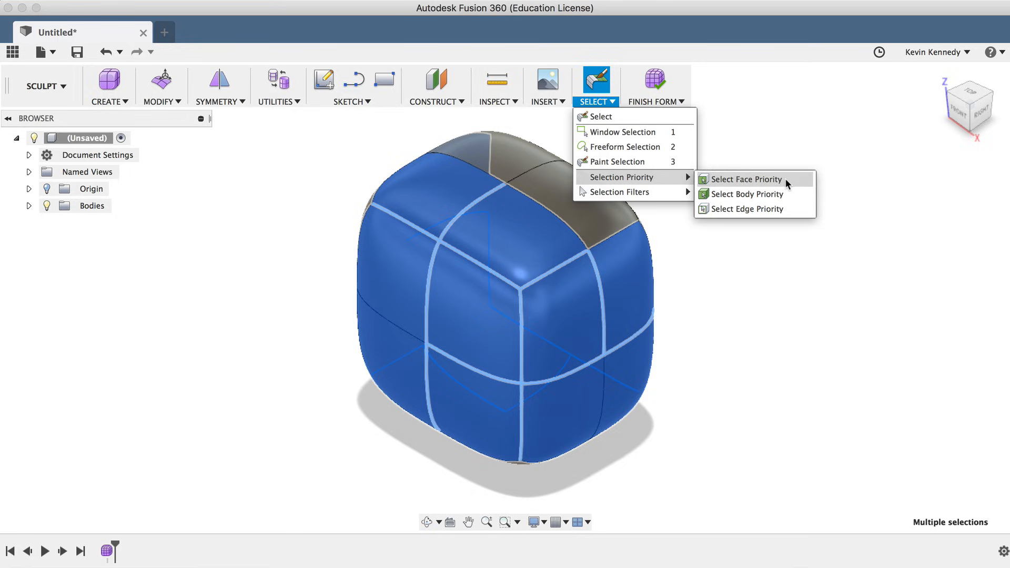
click(747, 178)
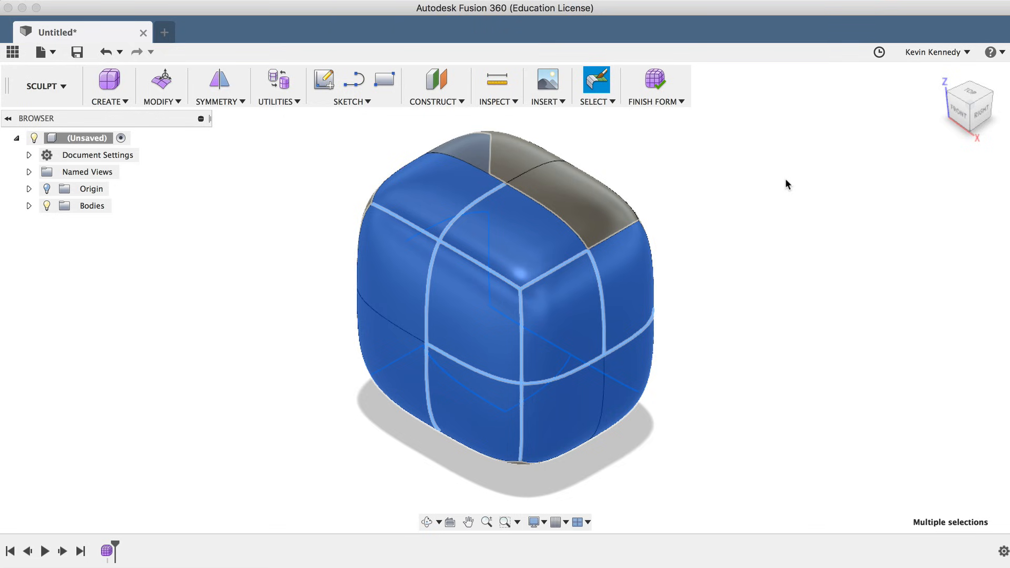
click(594, 101)
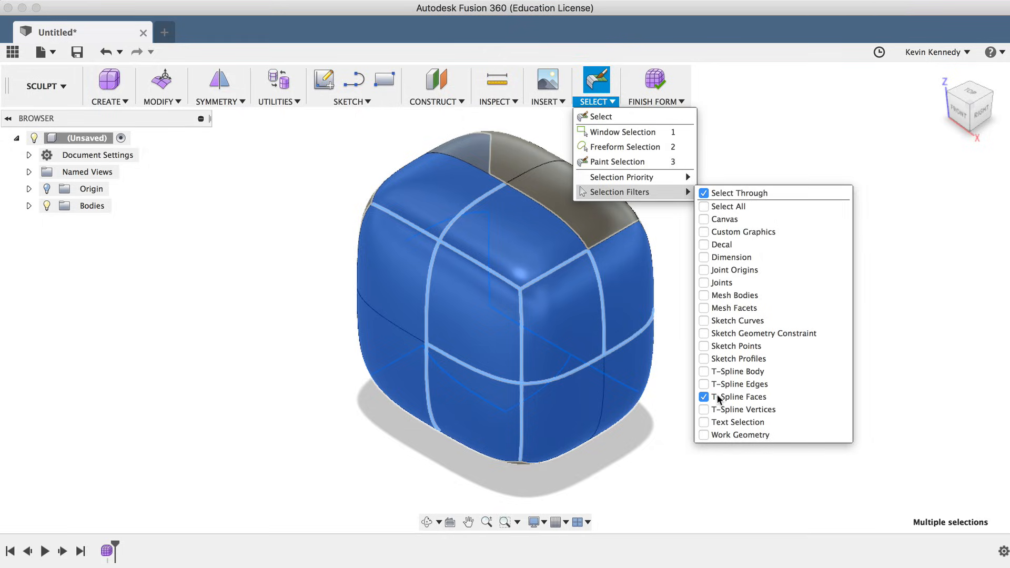
mouse_move(763, 408)
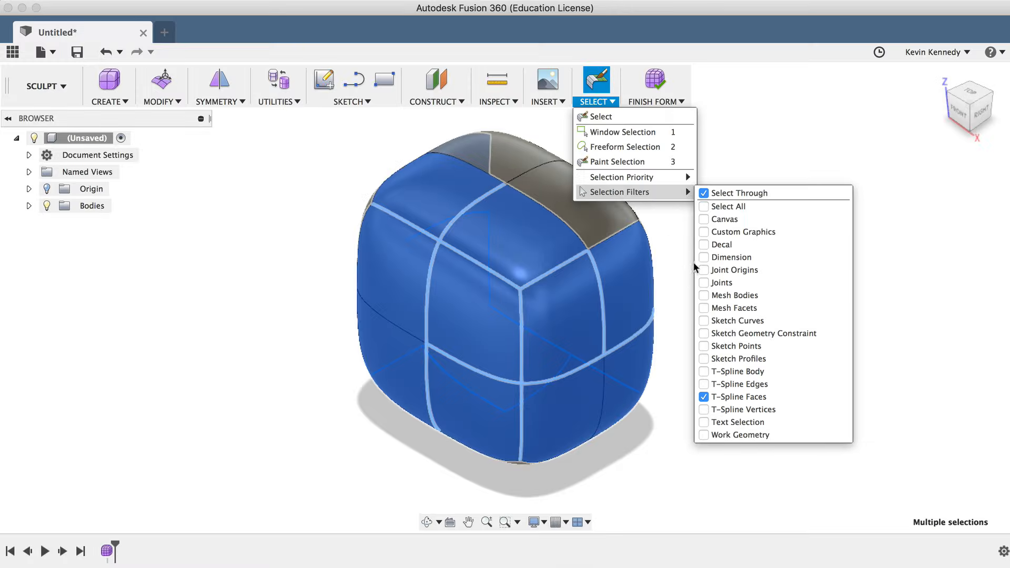
mouse_move(698, 368)
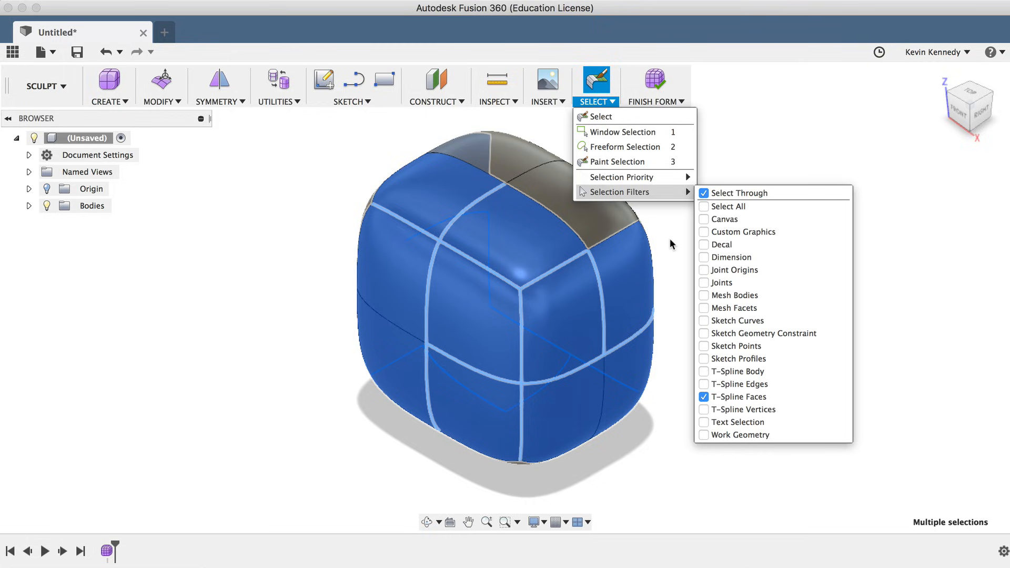
mouse_move(672, 246)
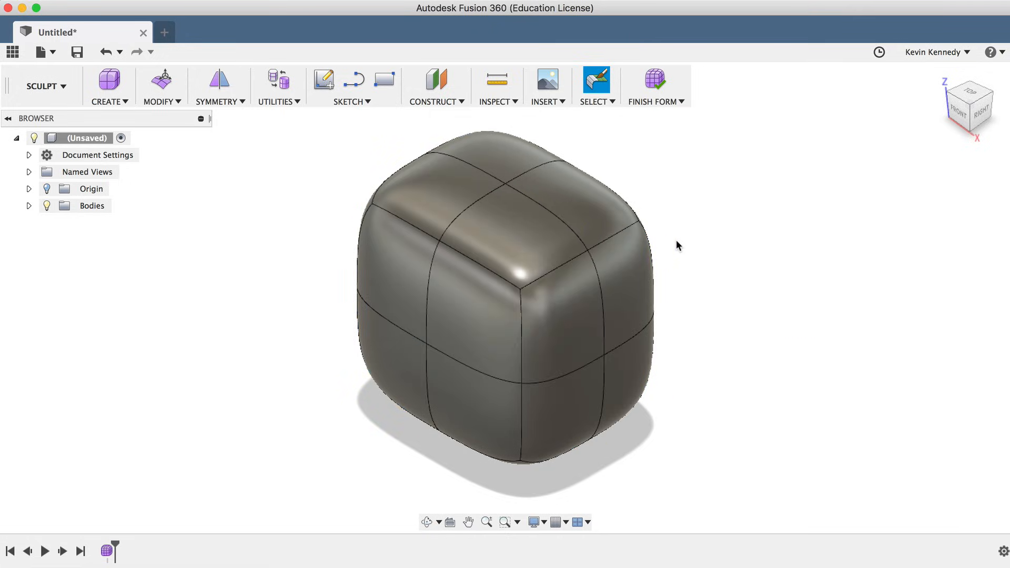
Paint-select nearly all faces of the rounded body, leaving a couple of top faces out.
click(411, 366)
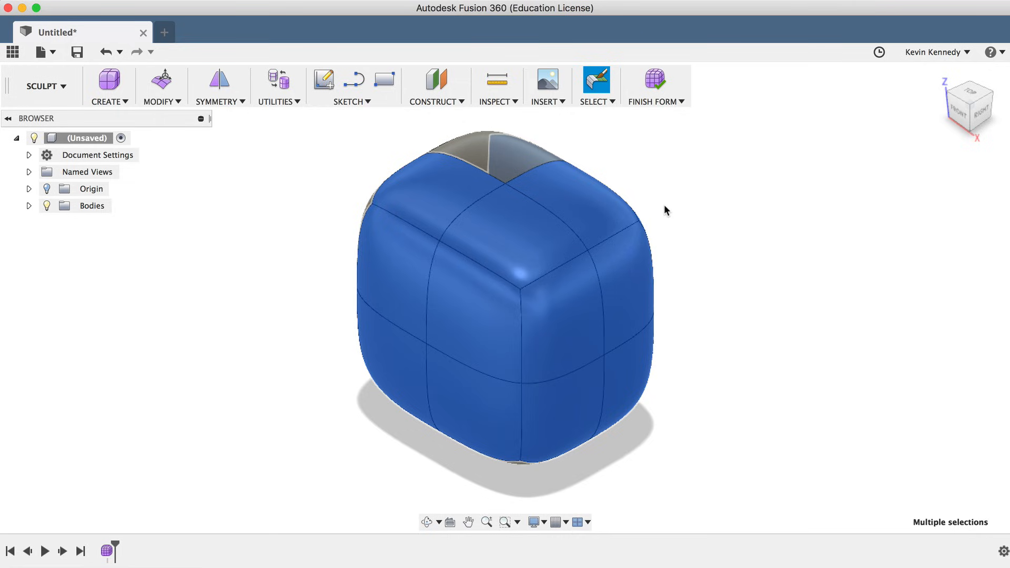
mouse_move(645, 197)
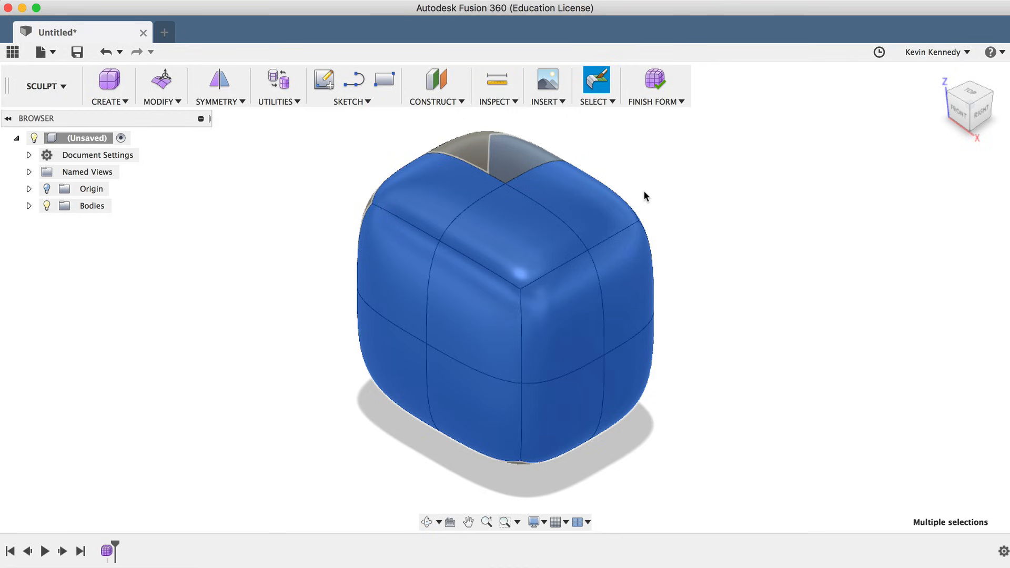
mouse_move(600, 141)
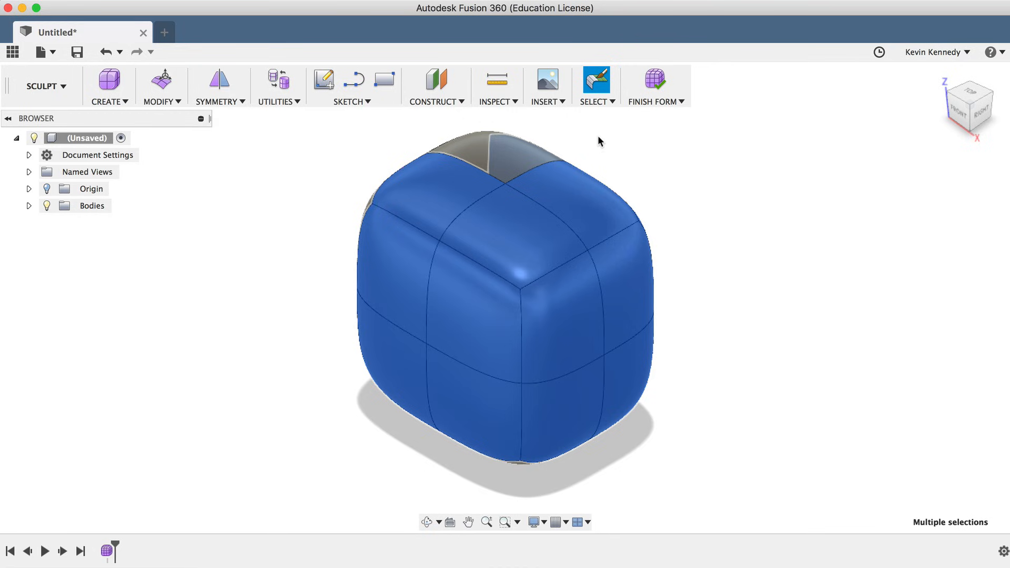
Re-enable all selection filters and return to ordinary single selection.
click(593, 101)
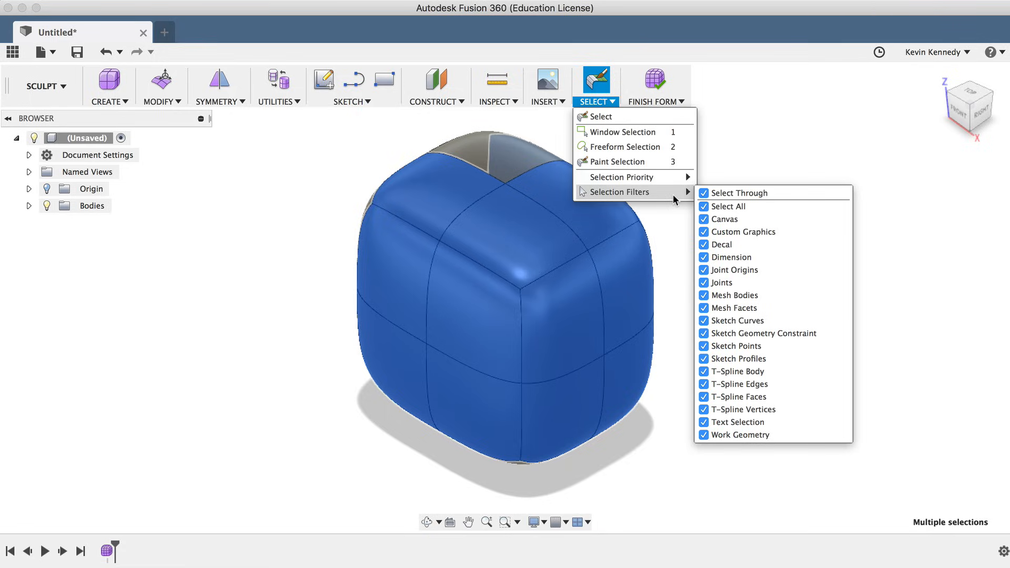
mouse_move(624, 131)
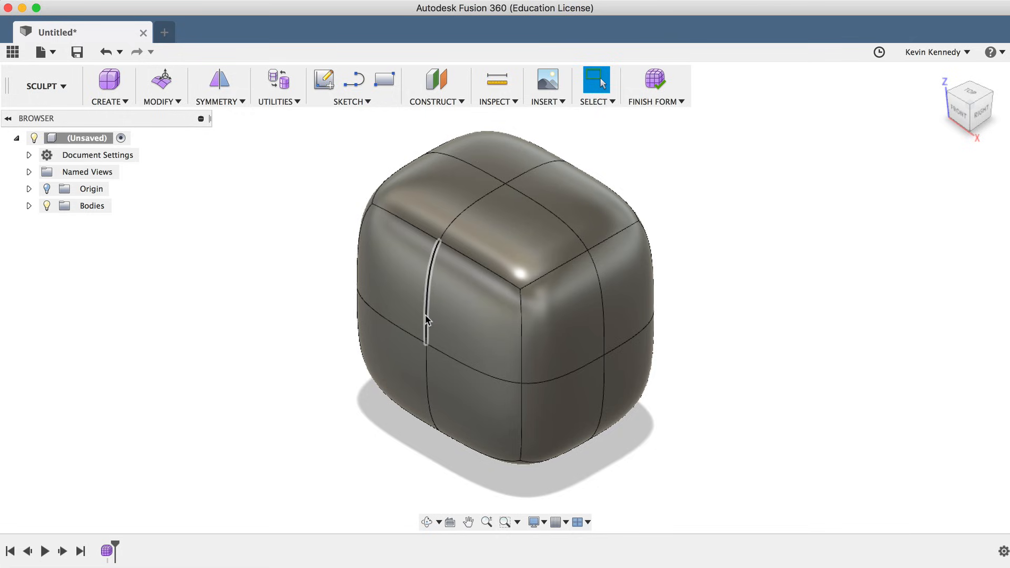
Edit Form on the vertical edge loop and scale it from the front to make the body taller.
right_click(427, 320)
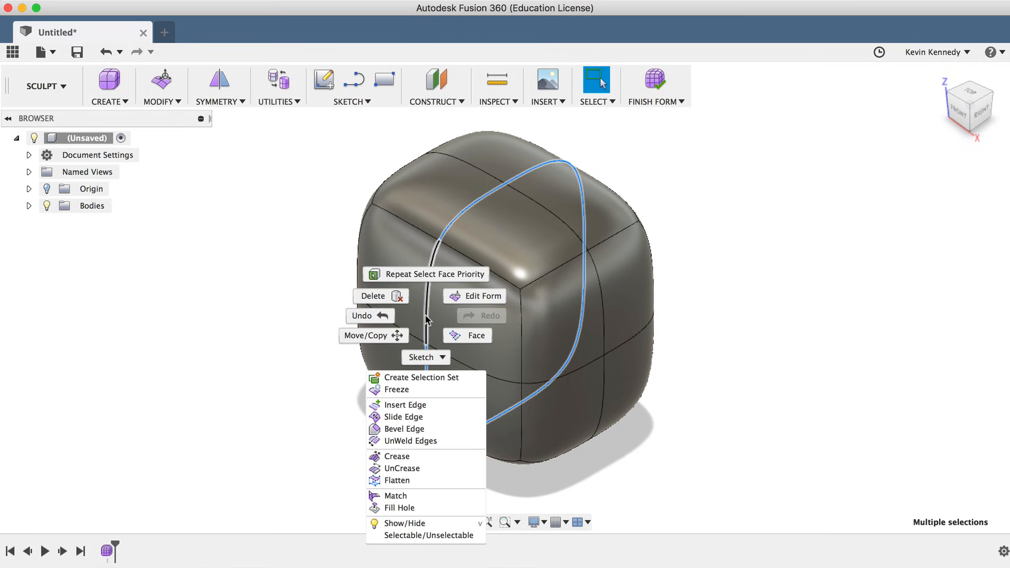
click(475, 296)
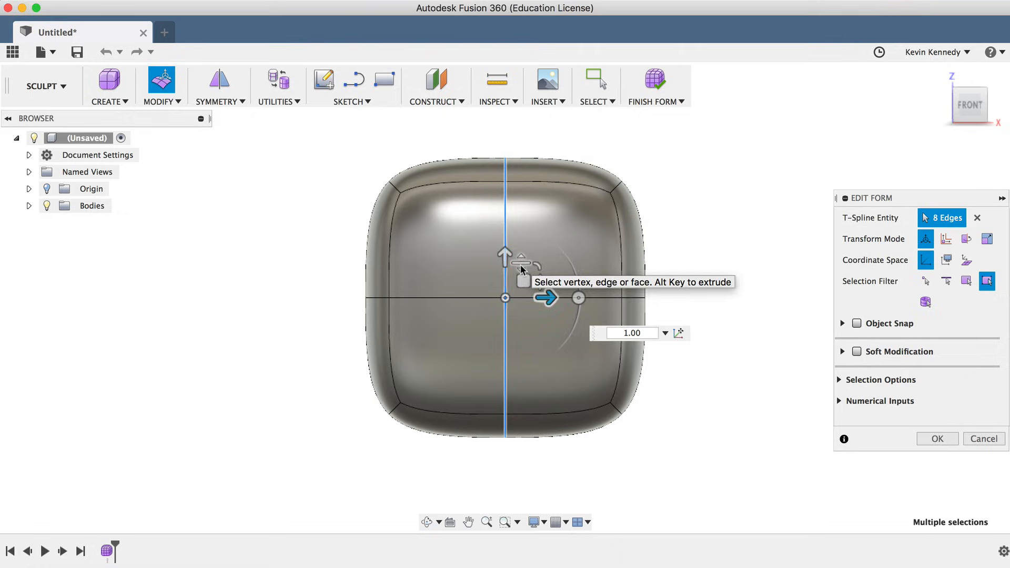
drag(506, 255, 521, 255)
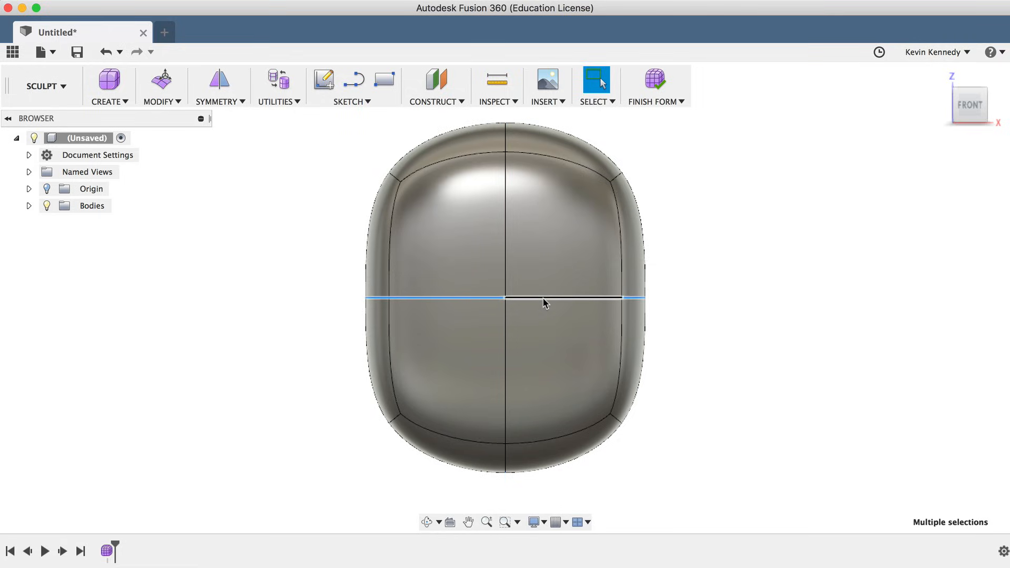
Edit Form on the horizontal edge loop, scaling it about 1.342 to widen the body.
right_click(544, 303)
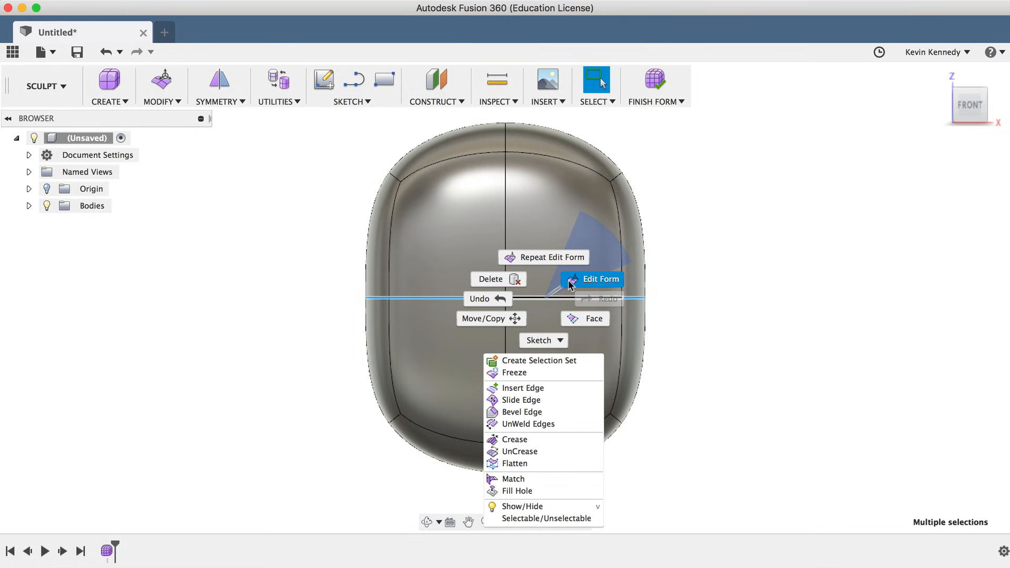
click(599, 279)
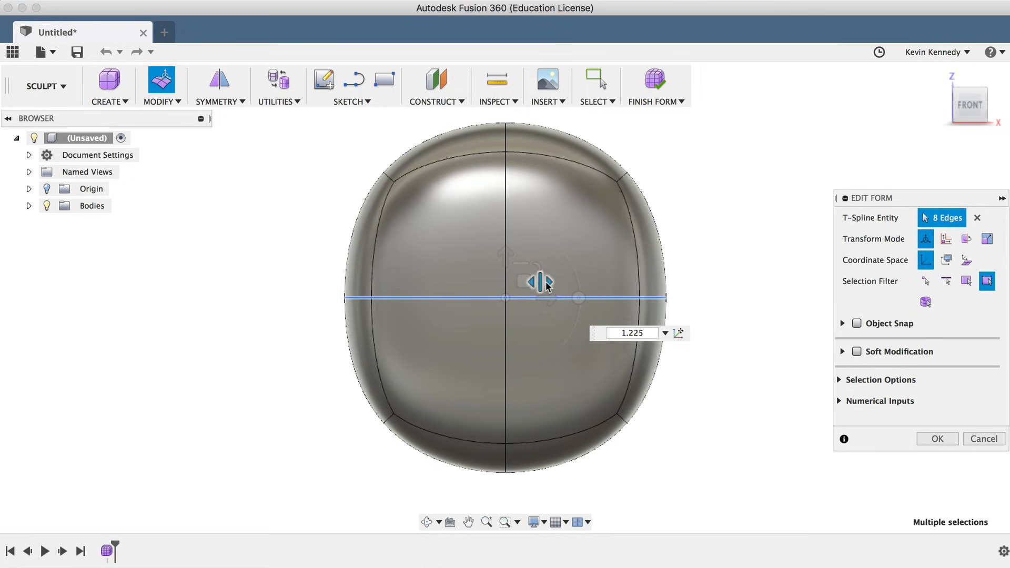
drag(540, 284, 550, 283)
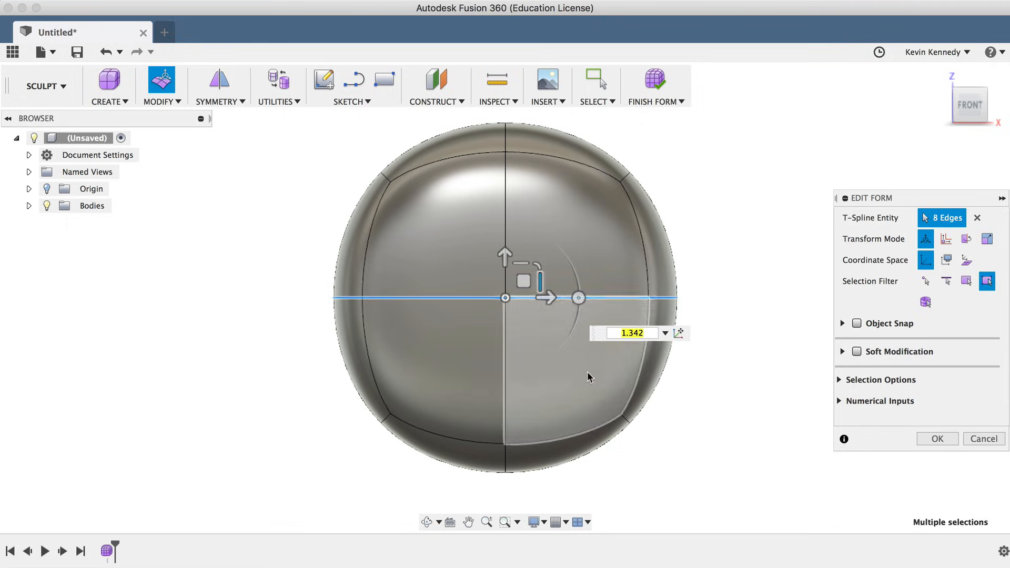
click(937, 439)
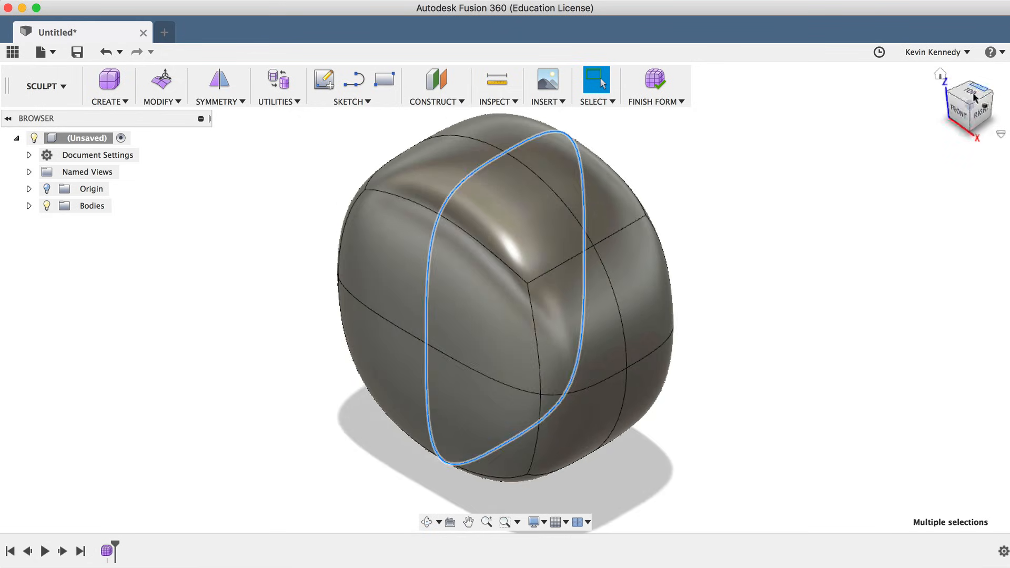
Select one half's faces and push them outward 4.00 mm with Edit Form.
click(642, 391)
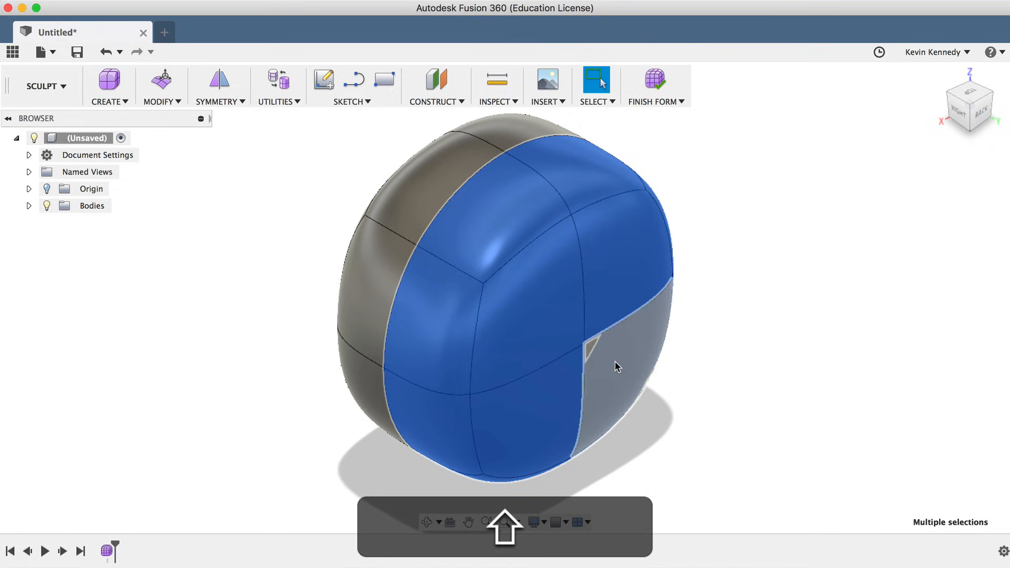
click(618, 366)
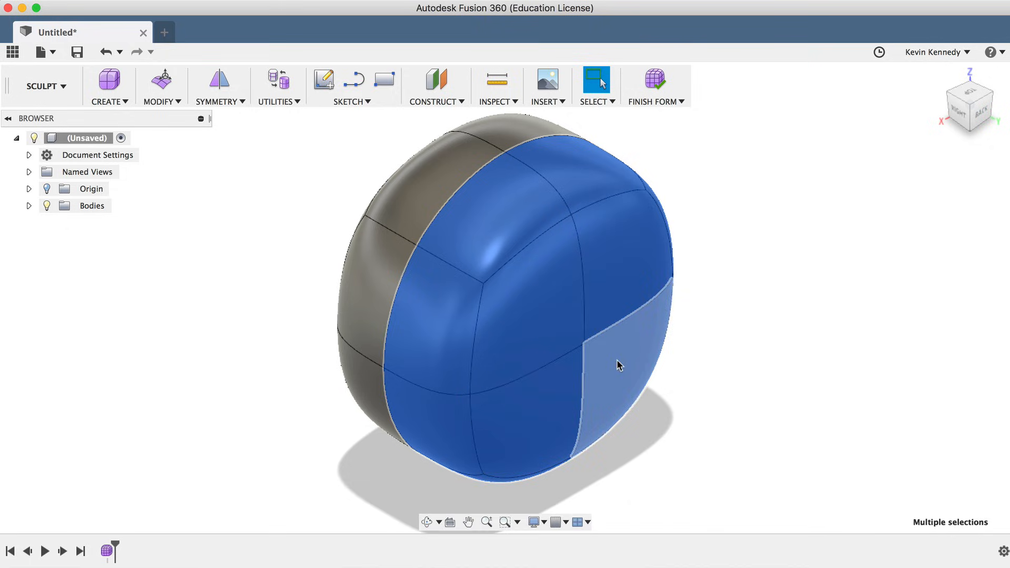
right_click(618, 365)
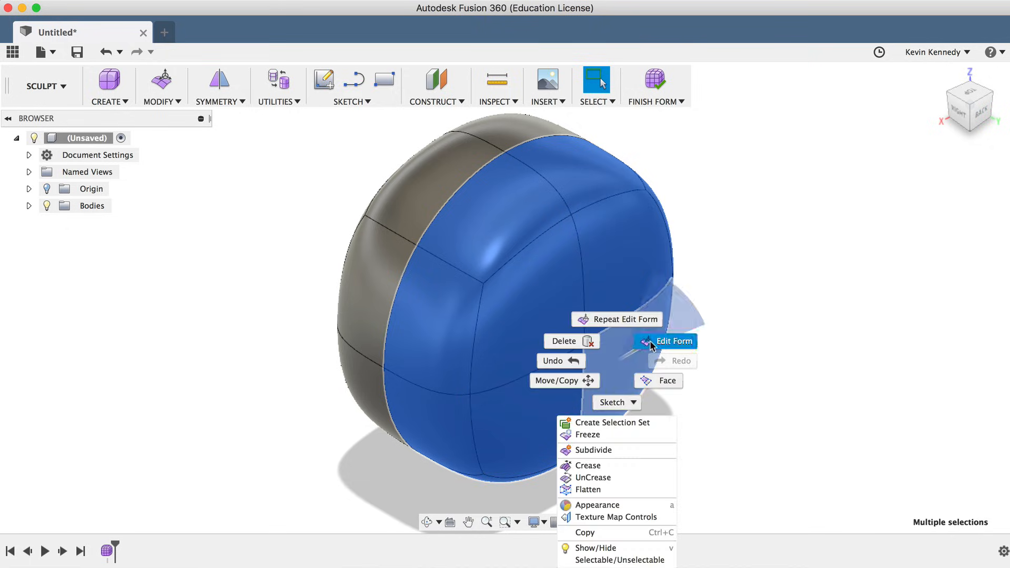
click(672, 341)
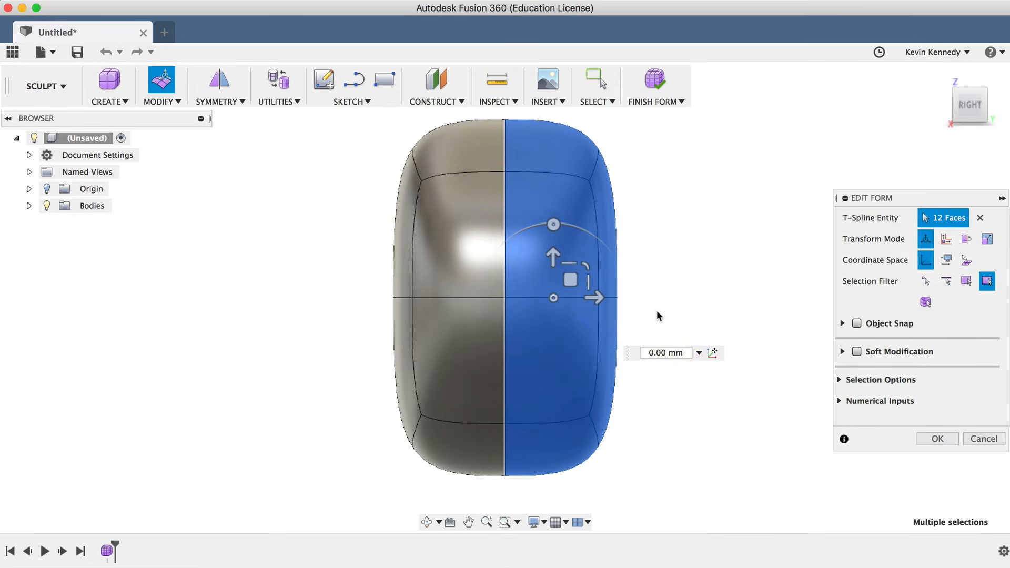
mouse_move(596, 303)
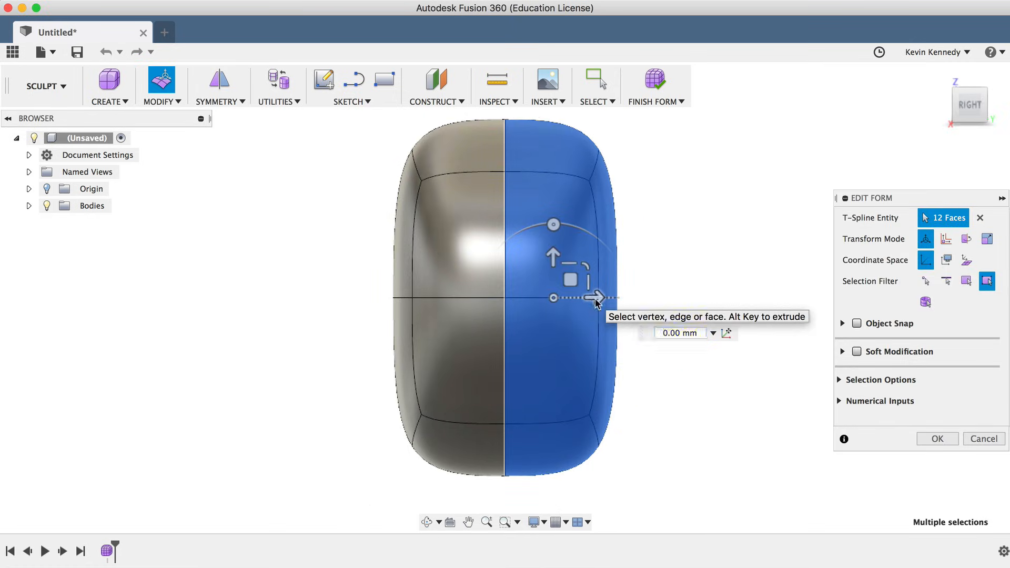
drag(598, 297, 670, 297)
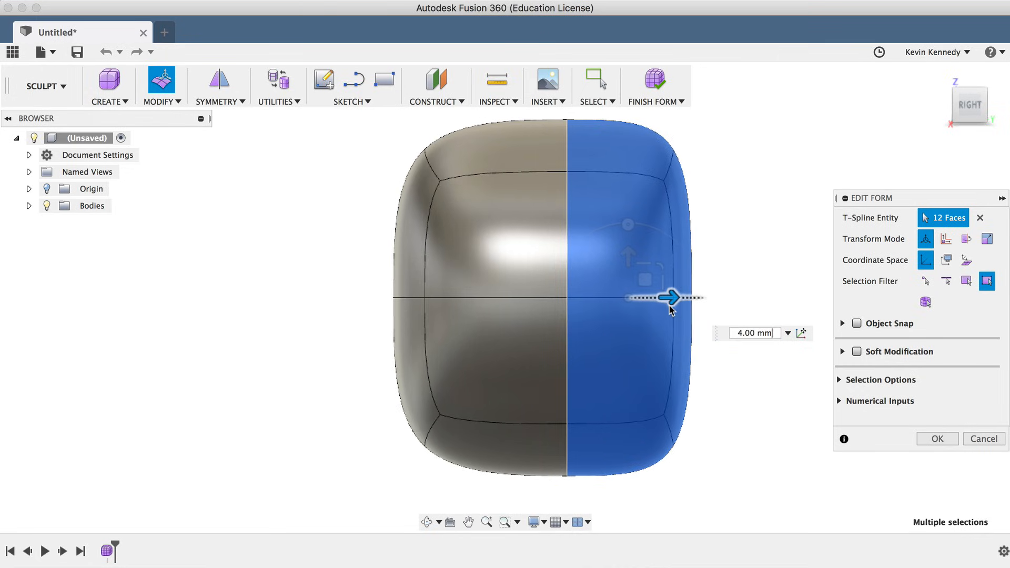
mouse_move(675, 310)
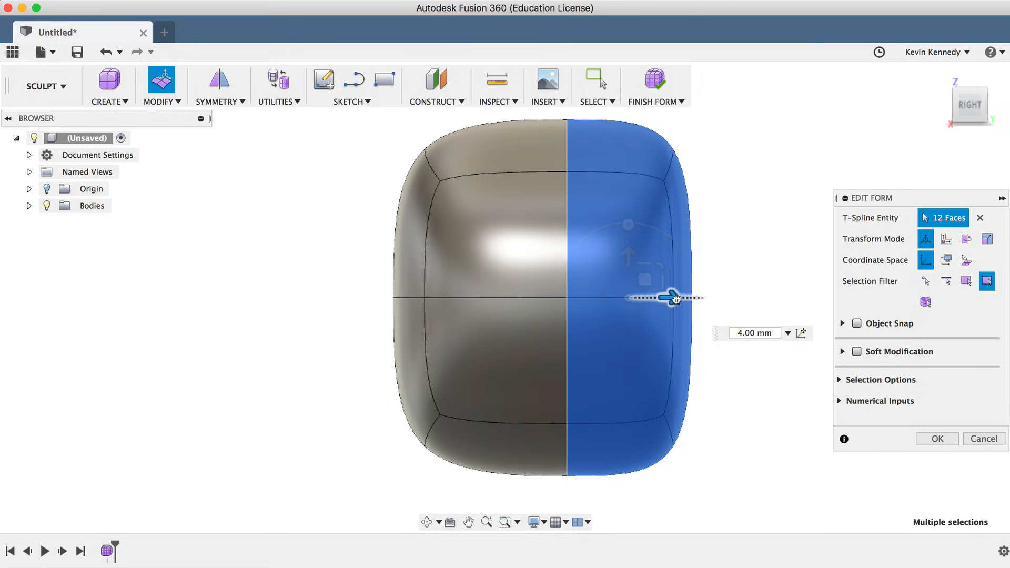
drag(672, 298, 690, 297)
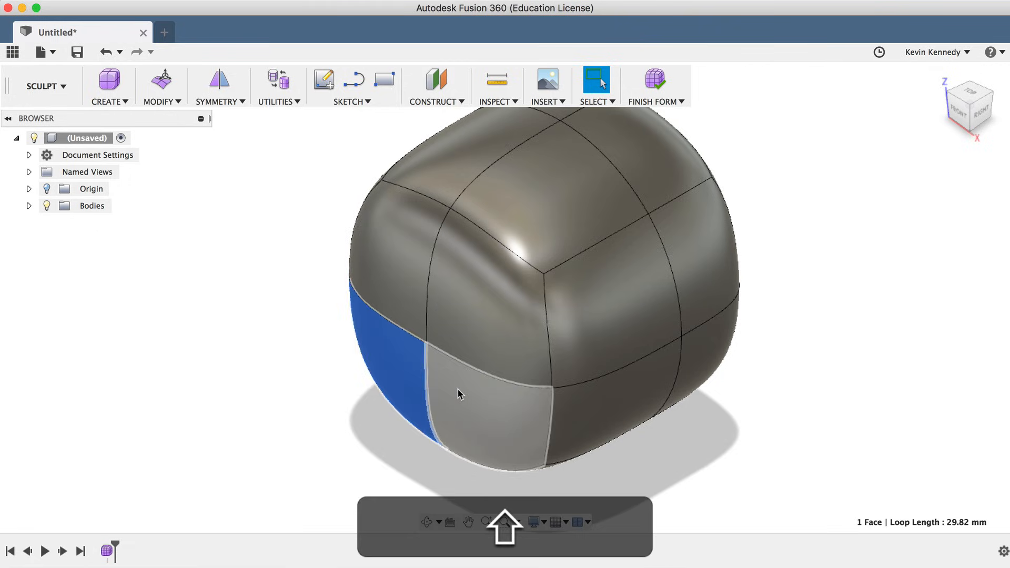
Select the four front faces and begin an Edit Form on them.
click(461, 309)
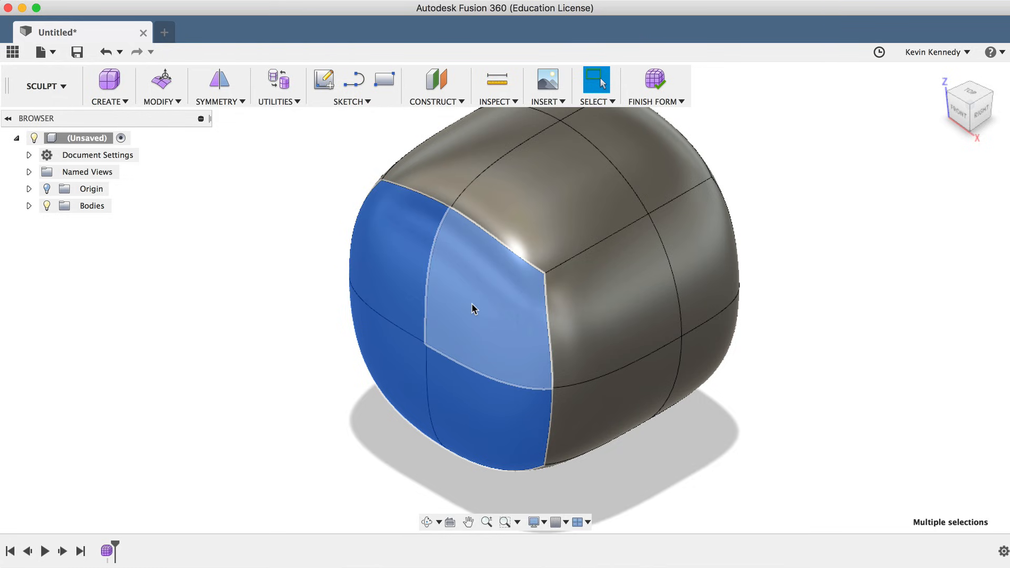
right_click(474, 310)
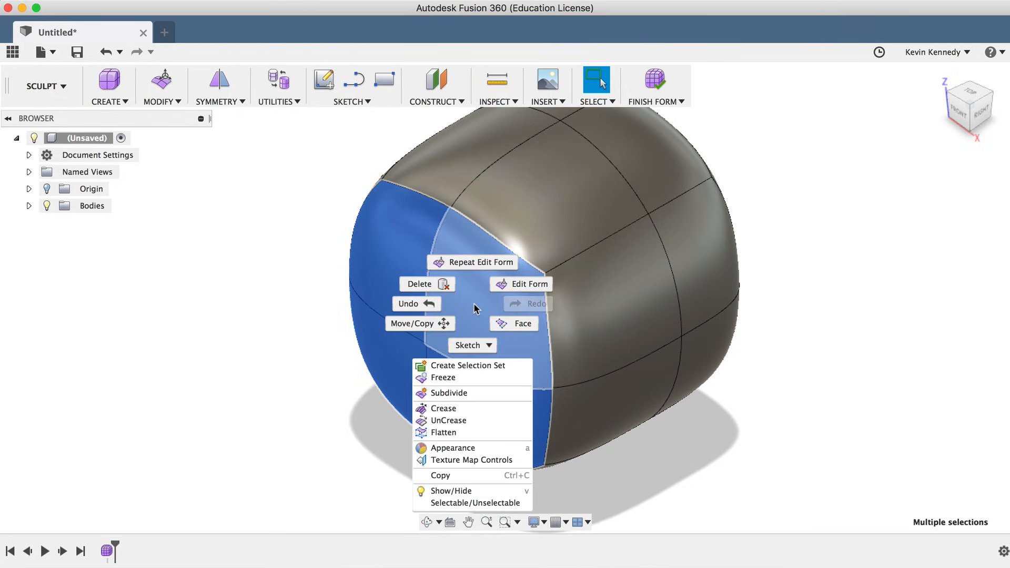
click(526, 283)
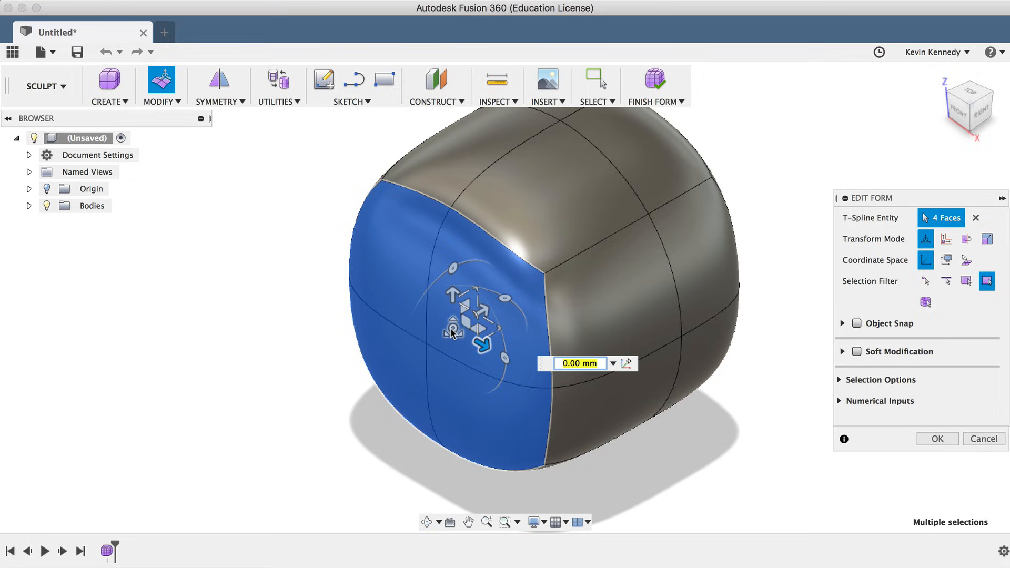
mouse_move(453, 335)
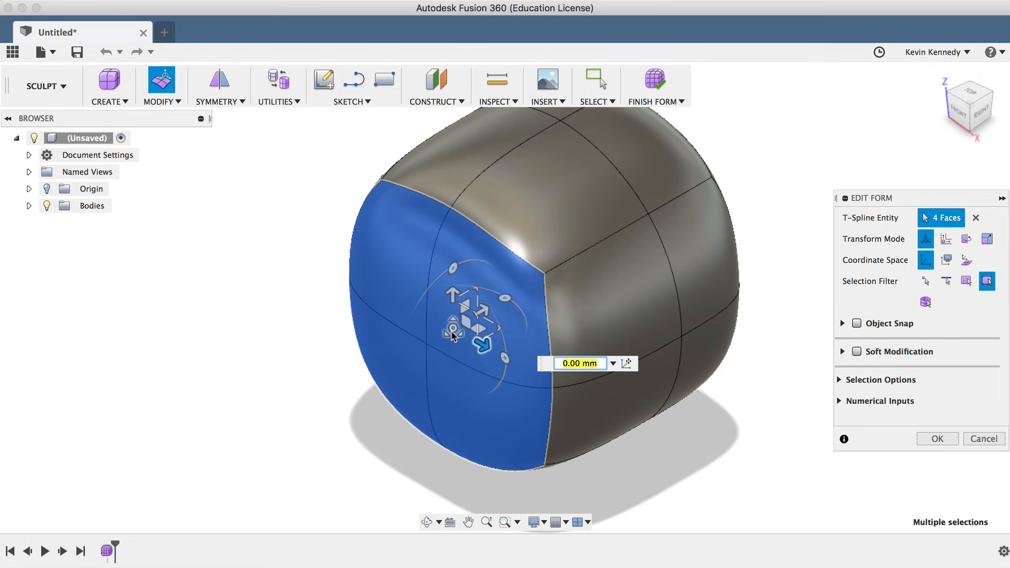
mouse_move(453, 334)
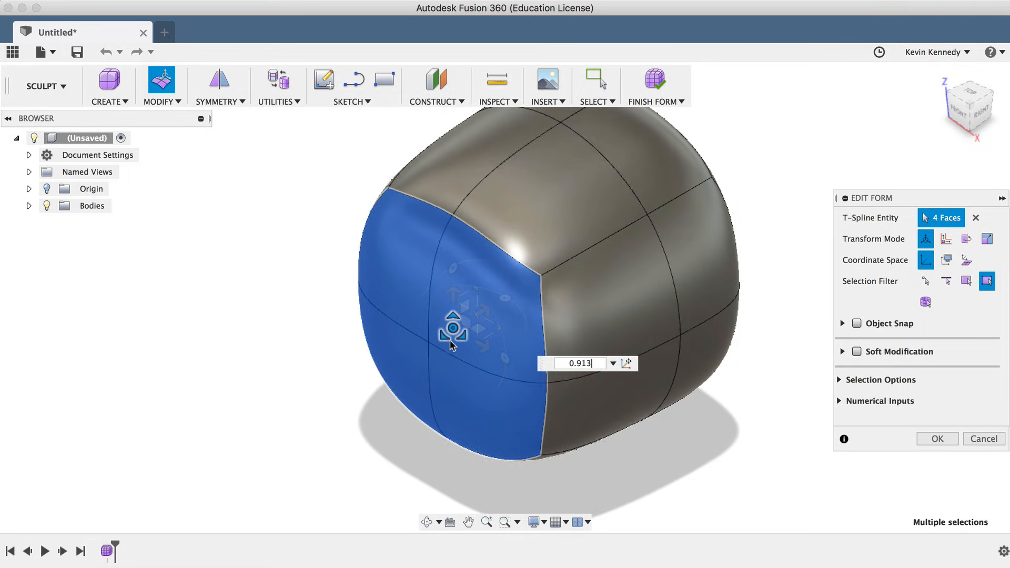
Scale the four front faces down and inset a smaller ring of faces inside them.
drag(452, 328, 452, 345)
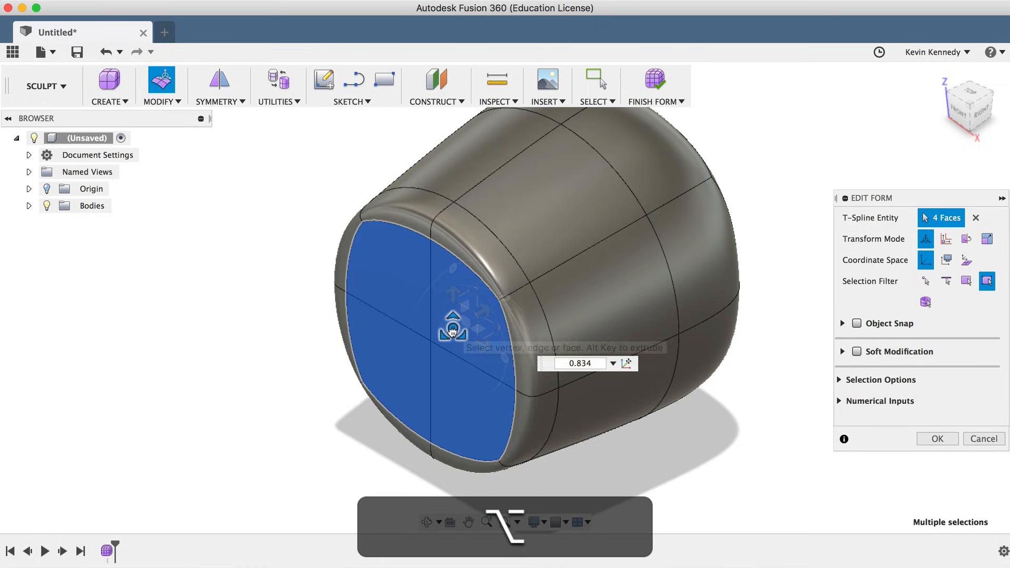
drag(451, 329, 452, 322)
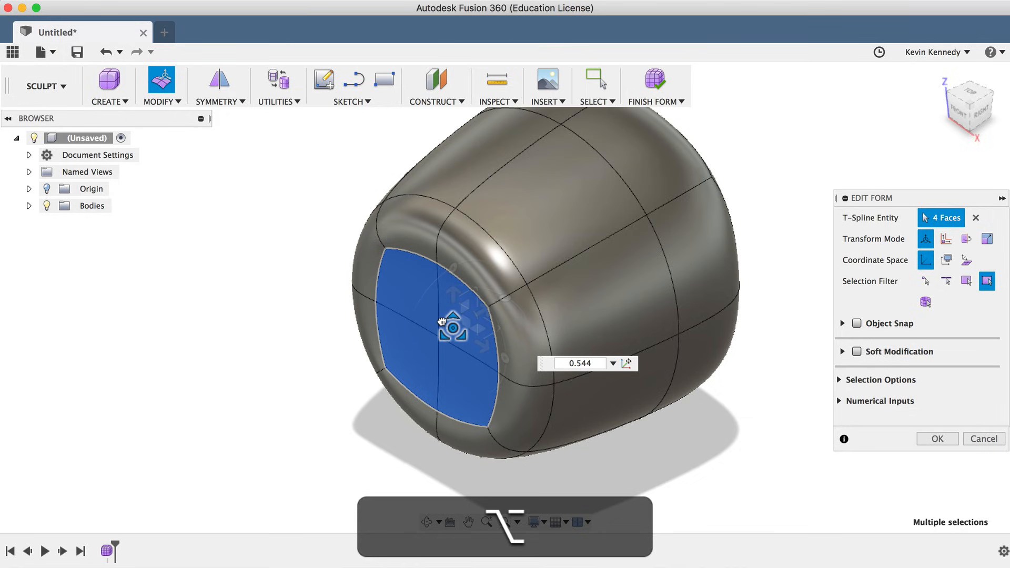
drag(451, 322, 455, 332)
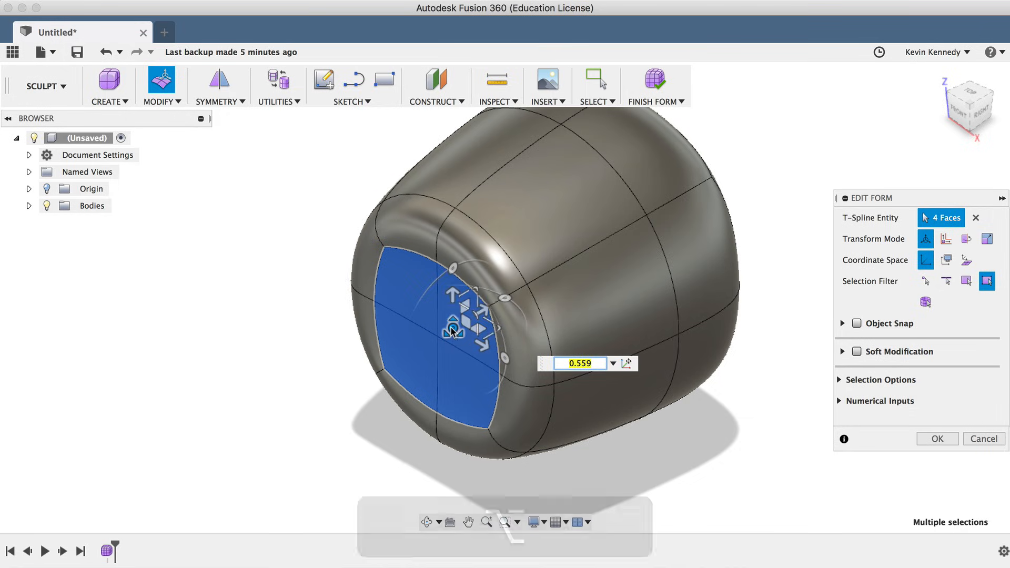
mouse_move(452, 331)
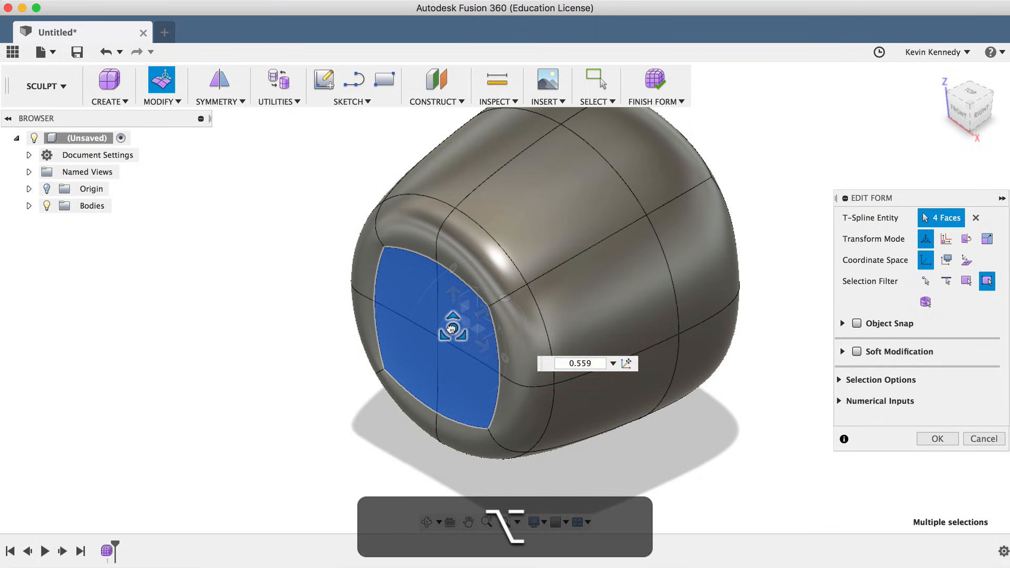
drag(453, 313, 453, 330)
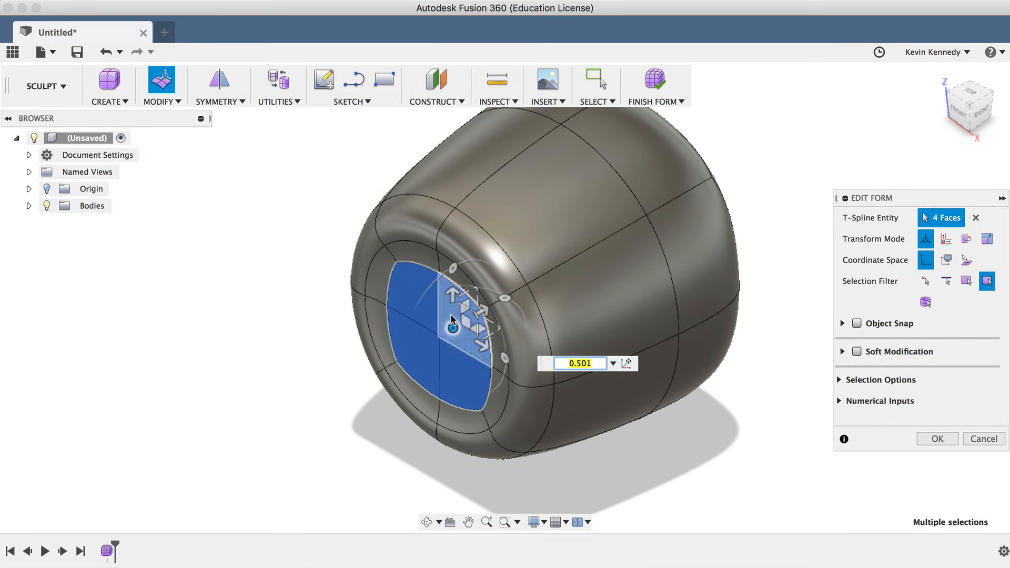
mouse_move(455, 331)
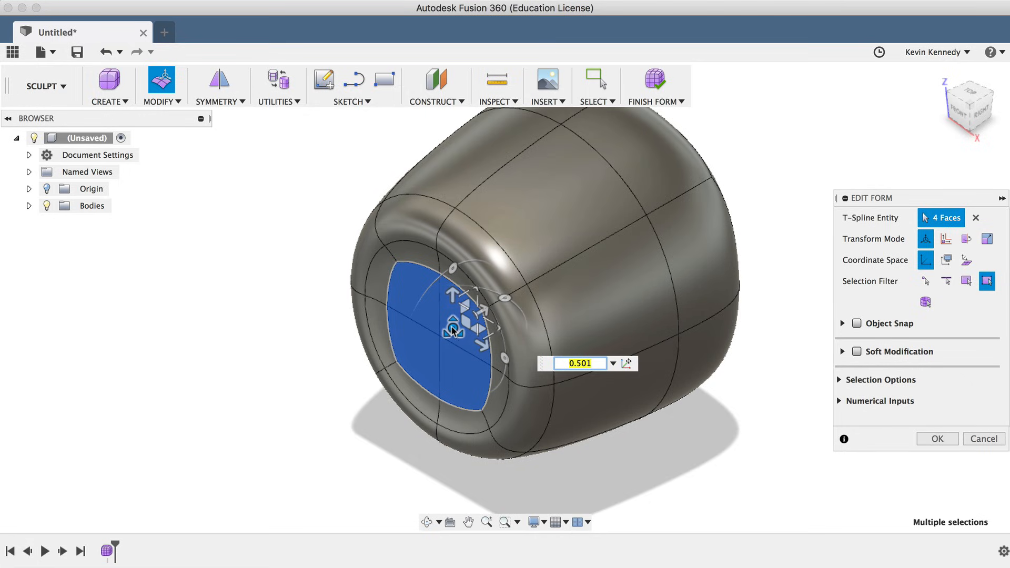
mouse_move(453, 330)
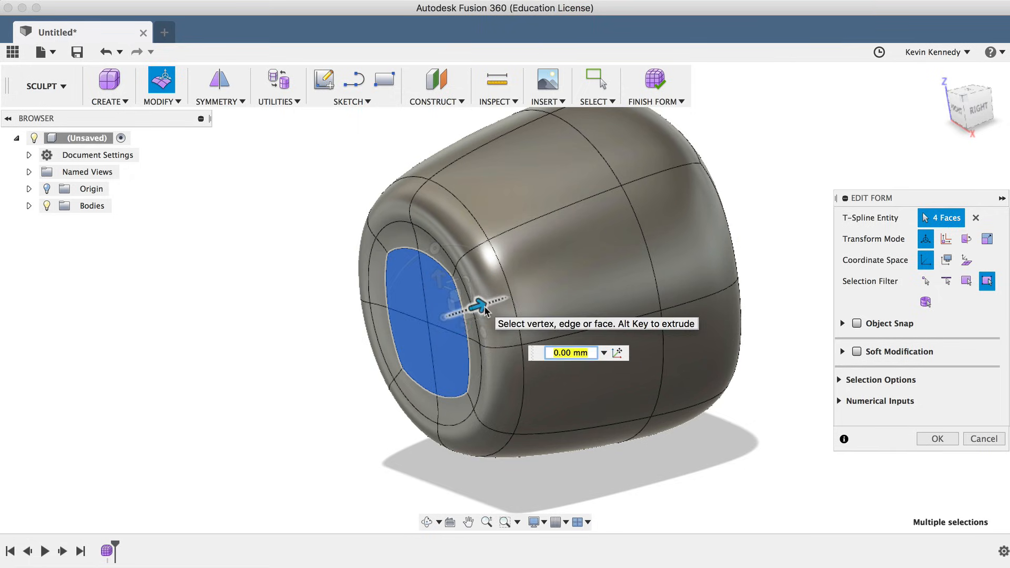
Push the inner front faces 9.00 mm into the body to form the cavity and confirm.
drag(480, 306, 586, 270)
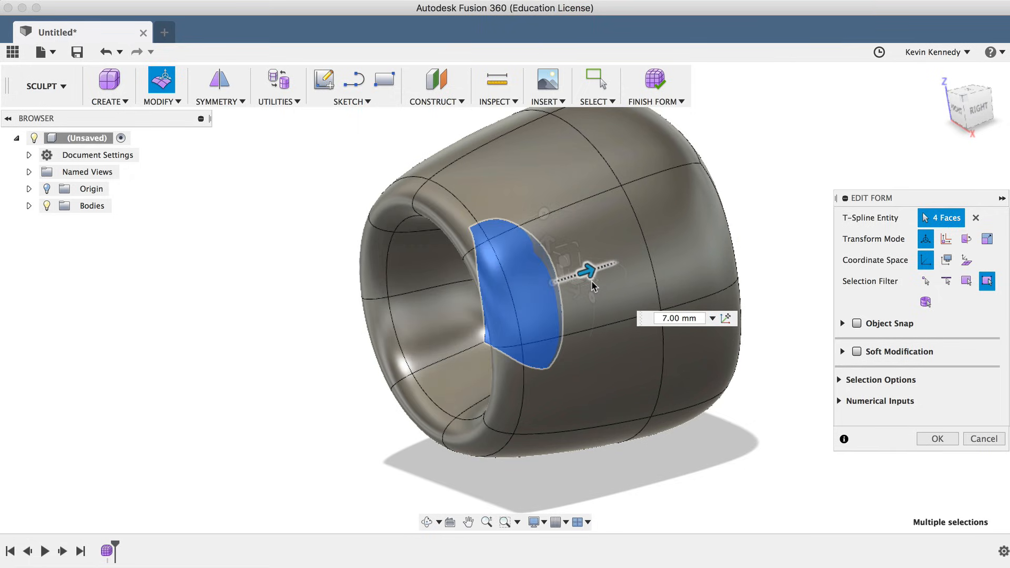
drag(589, 268, 619, 261)
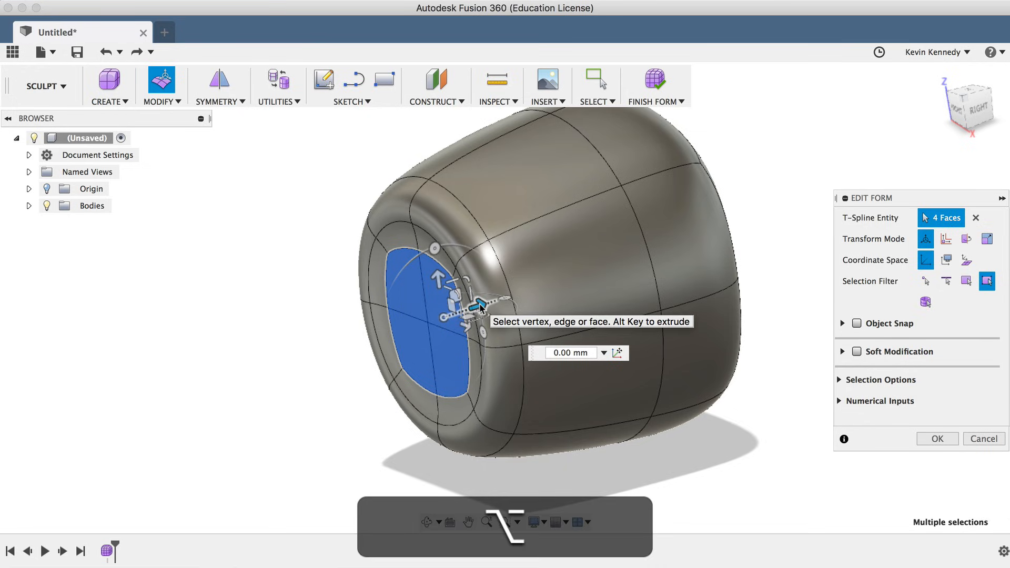
drag(480, 304, 499, 300)
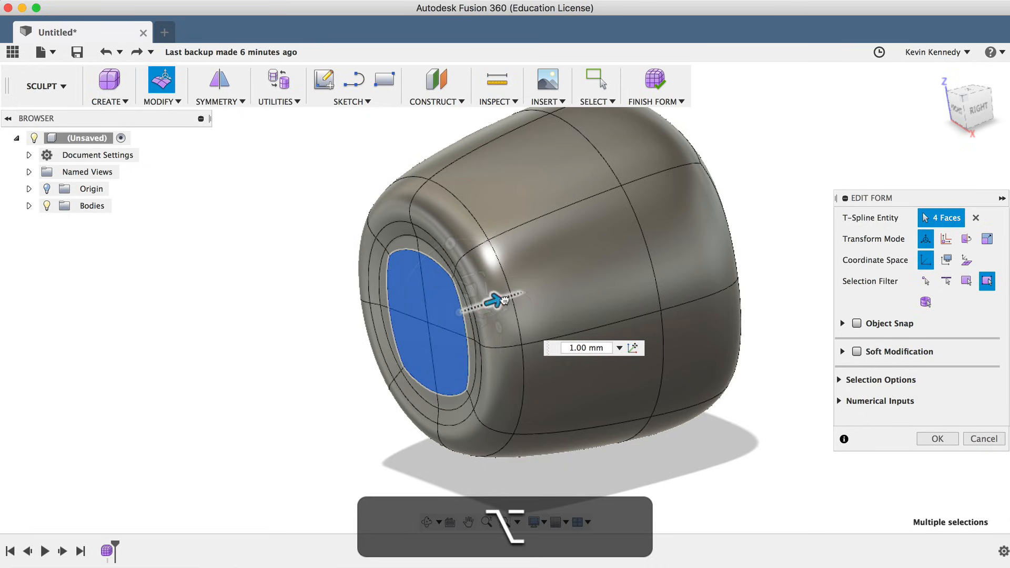
drag(499, 301, 586, 274)
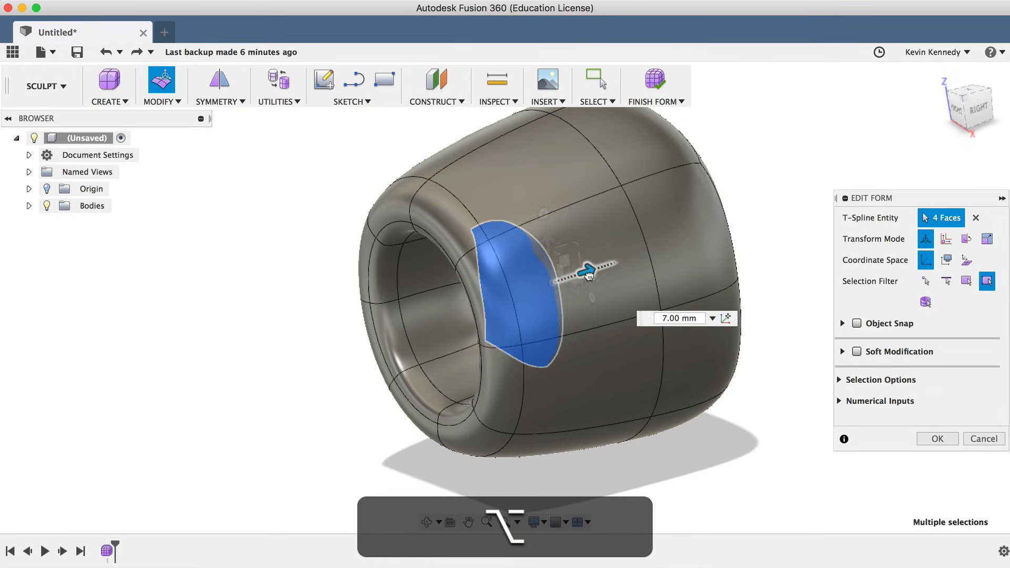
drag(586, 270, 613, 269)
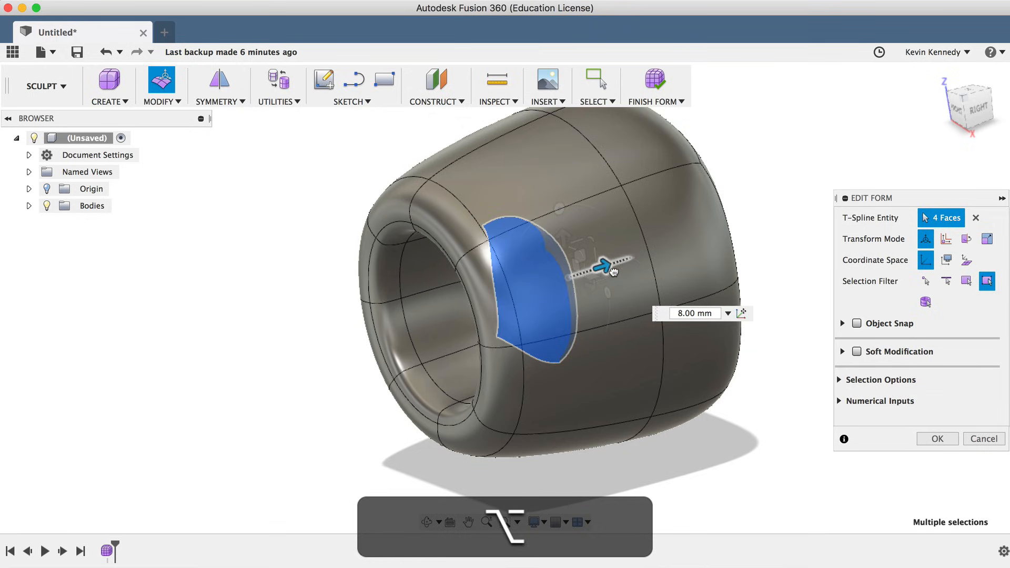
drag(602, 265, 622, 261)
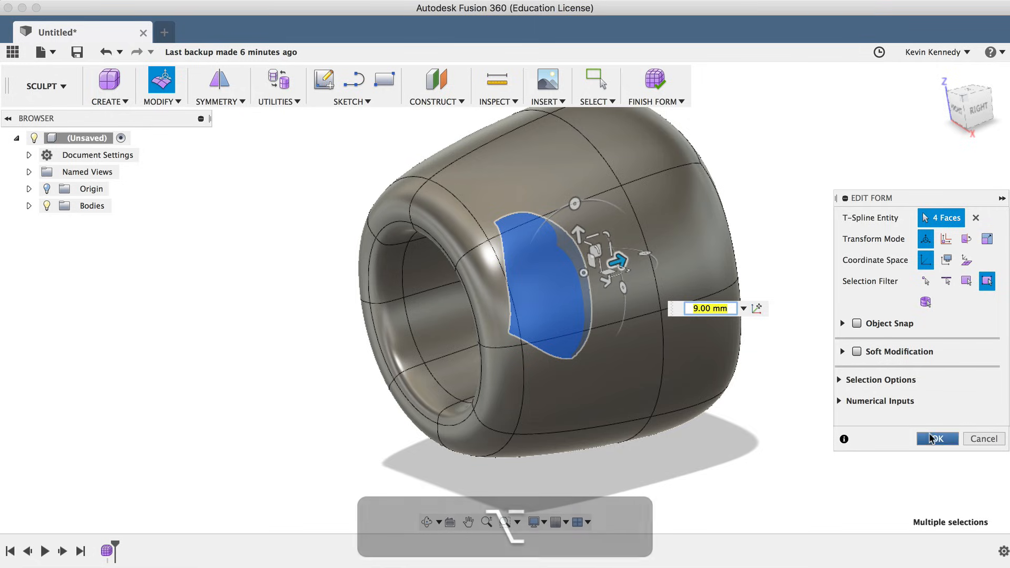
click(937, 439)
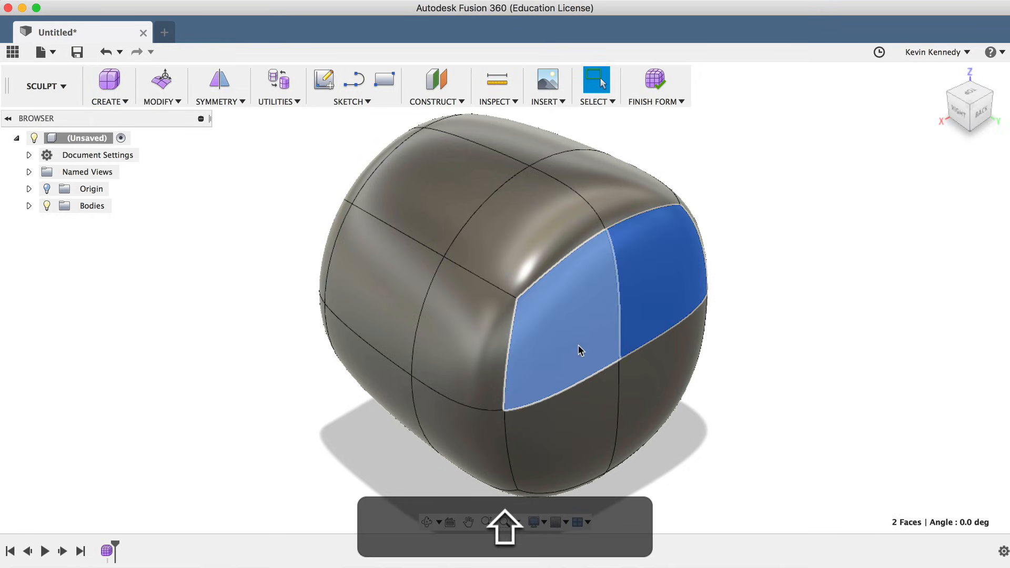
Crease the rim edge loop around the rear faces so the end stays flat and sharp.
click(662, 386)
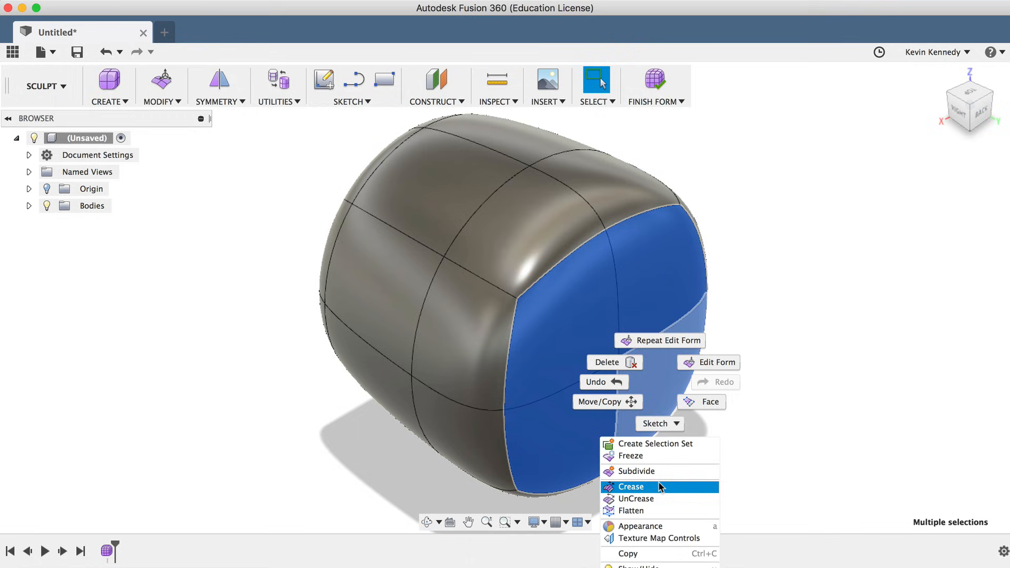
click(630, 486)
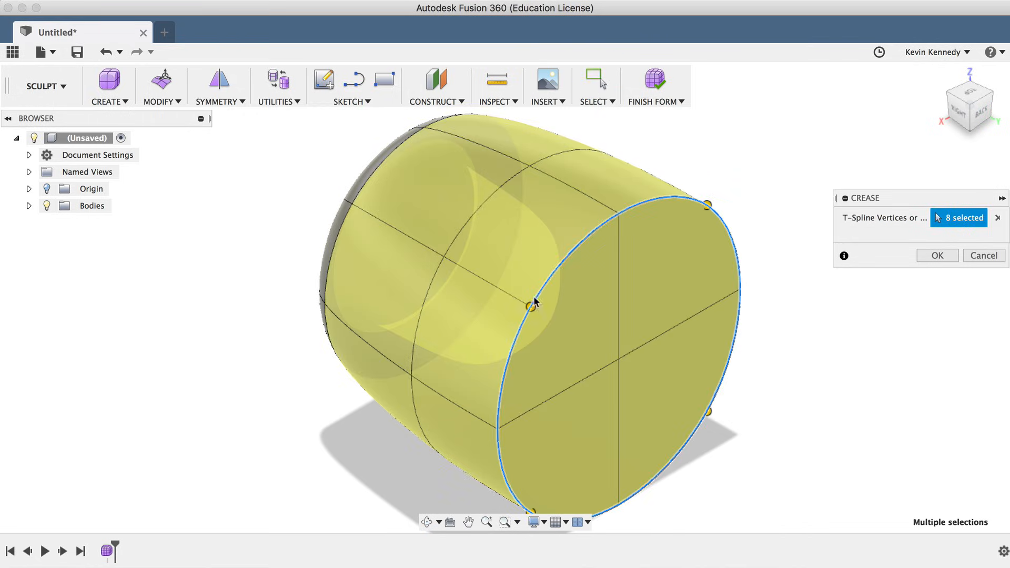
click(936, 255)
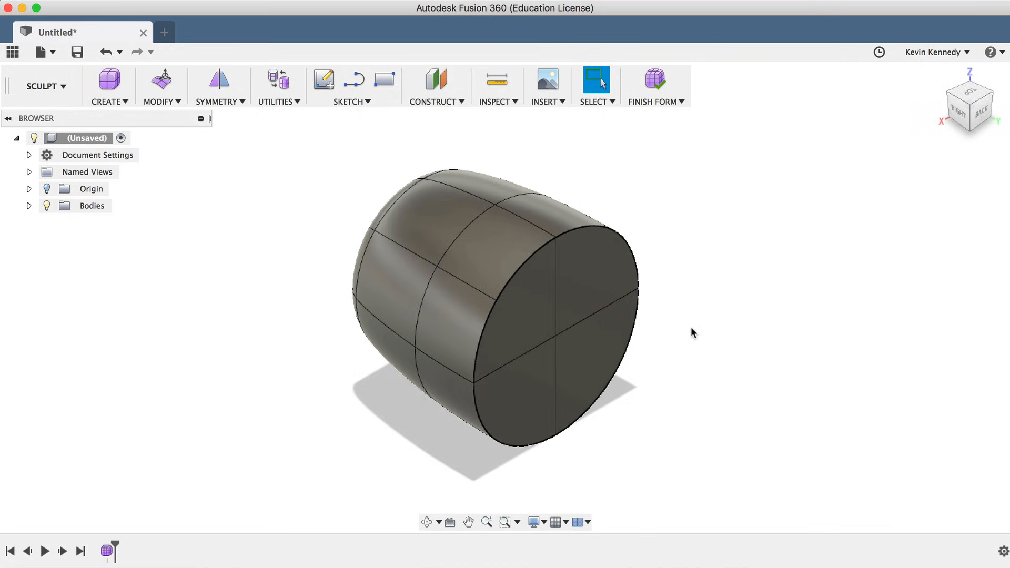
click(561, 416)
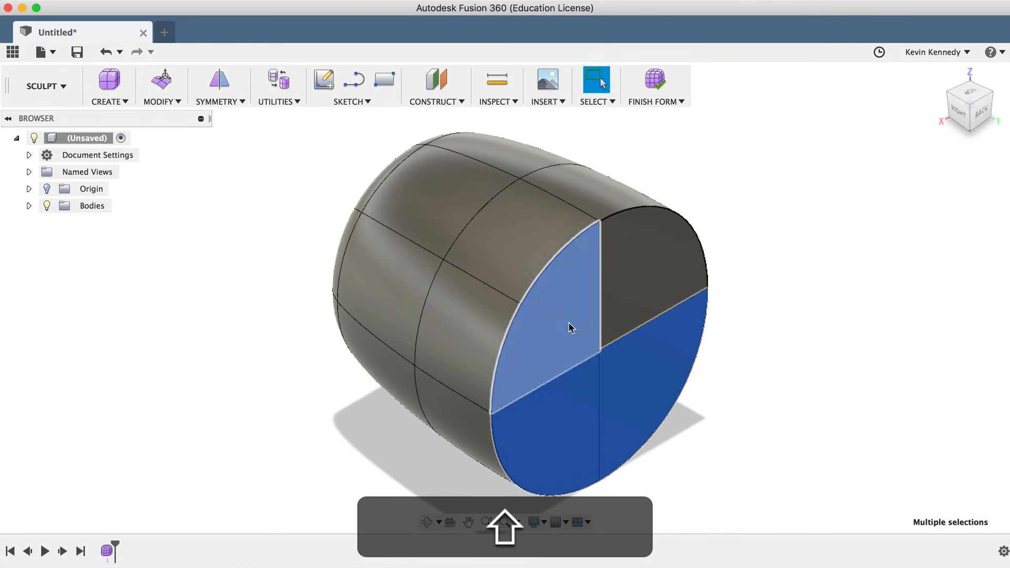
Edit Form on the flat end faces: inset a ring, extrude it 2 mm outward into a narrower cylinder.
right_click(571, 328)
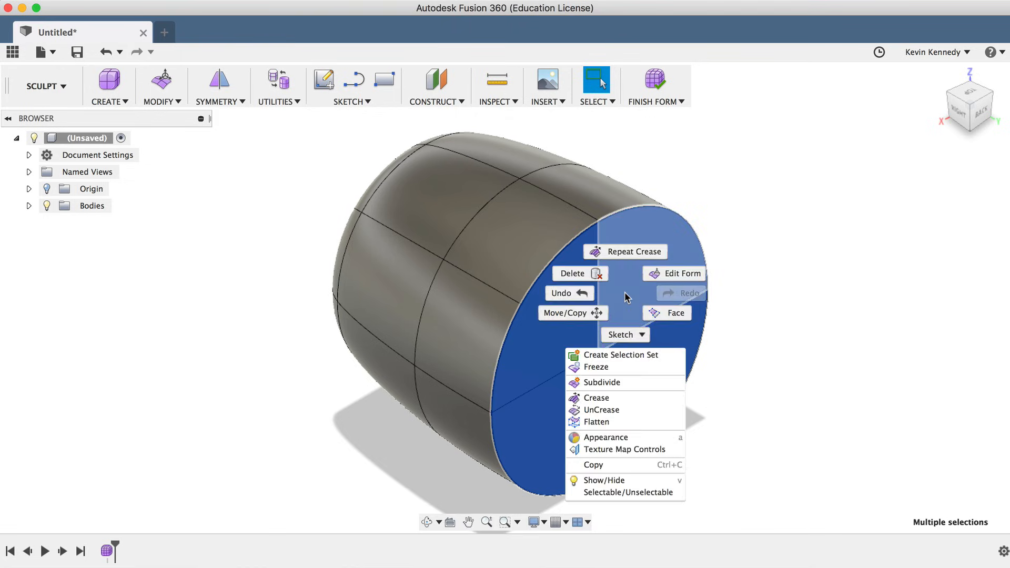
click(680, 274)
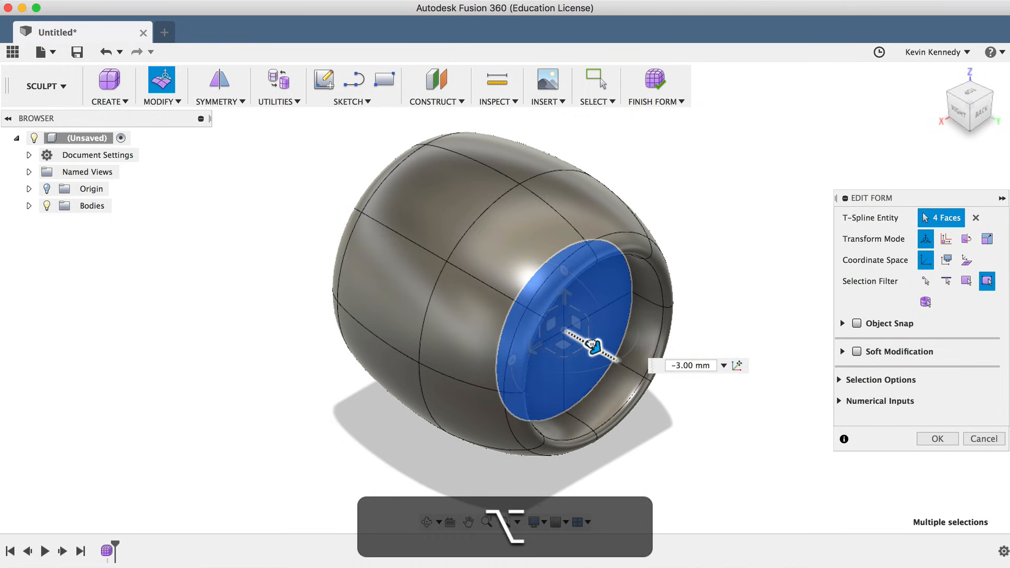
drag(586, 331, 579, 341)
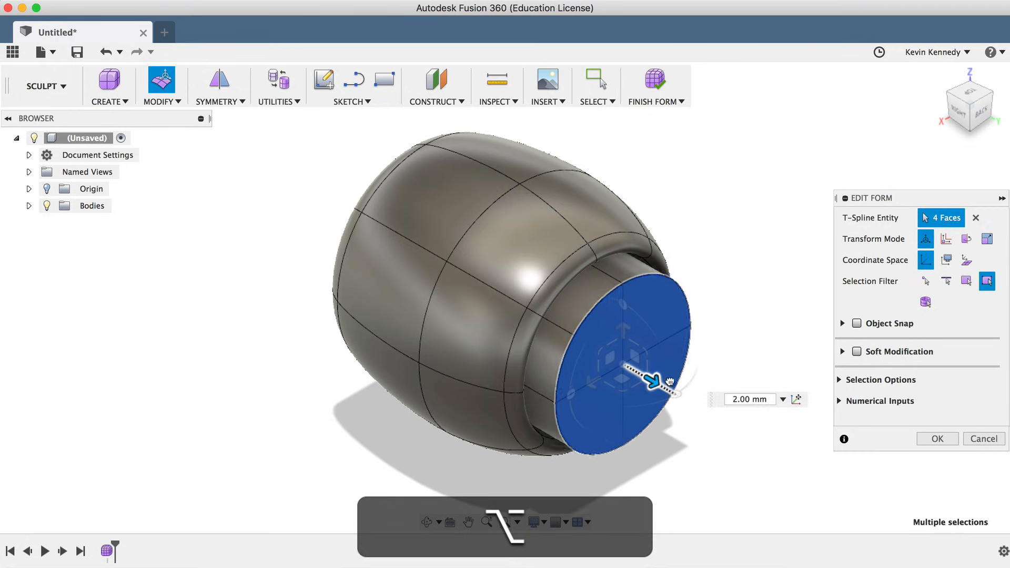
drag(656, 376, 725, 412)
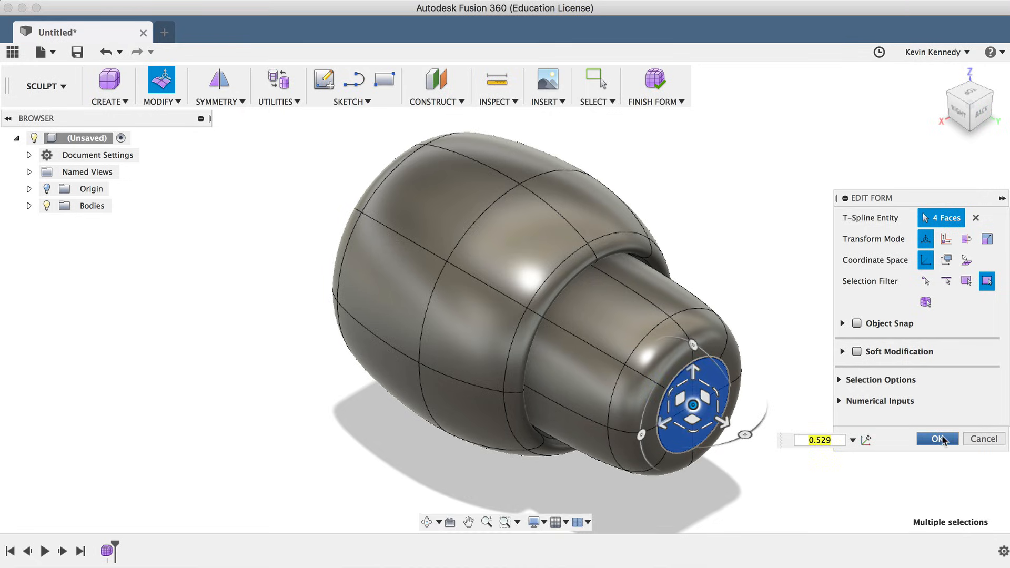
click(937, 439)
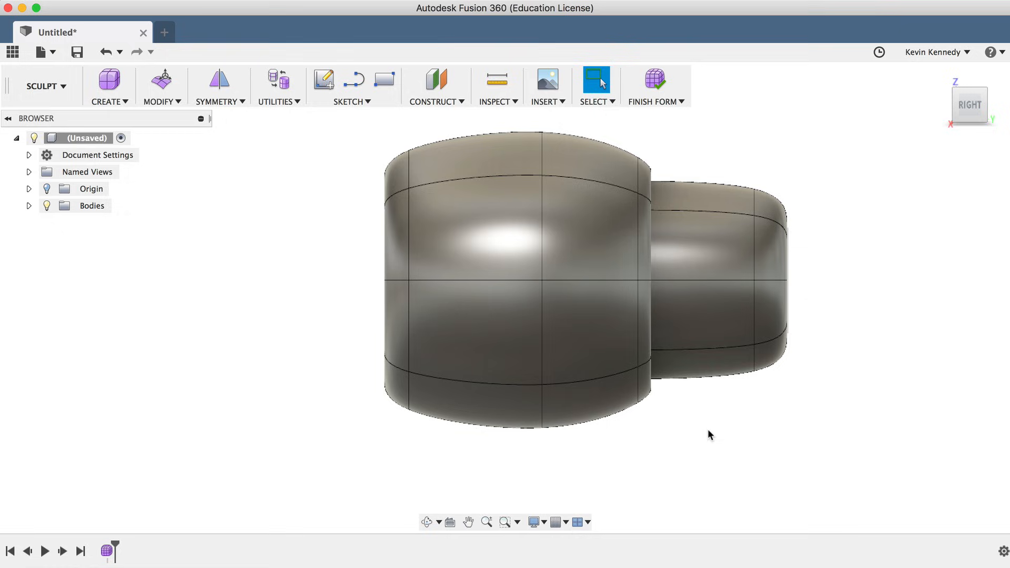
mouse_move(731, 449)
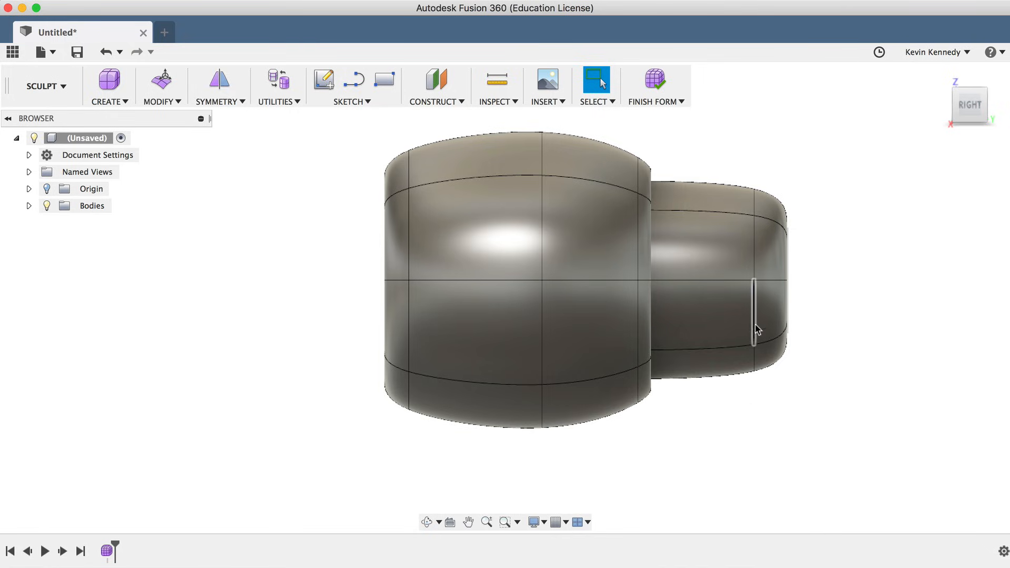
mouse_move(720, 217)
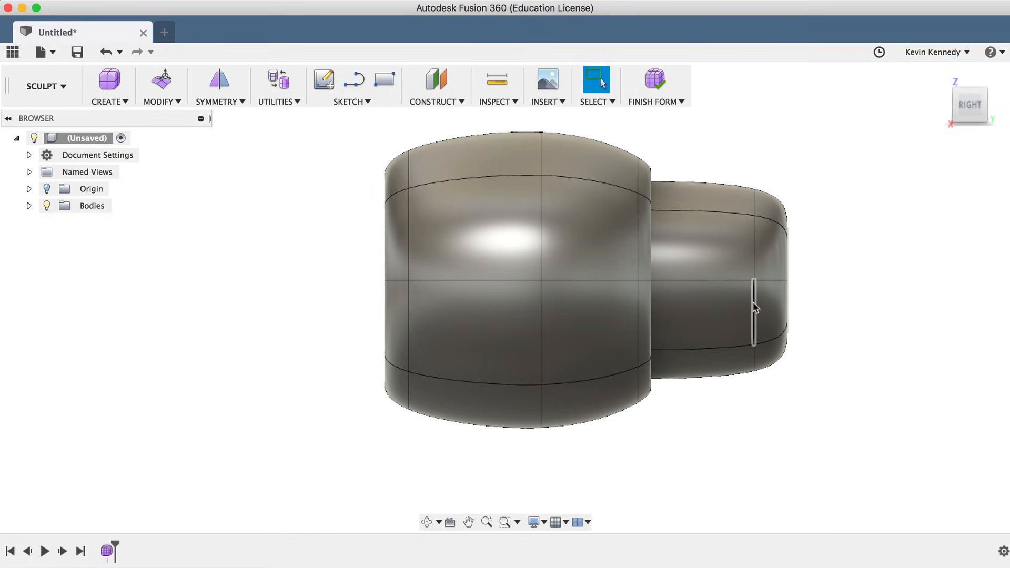
Insert a new edge loop beside the cylinder's end loop at location about 0.394.
click(752, 303)
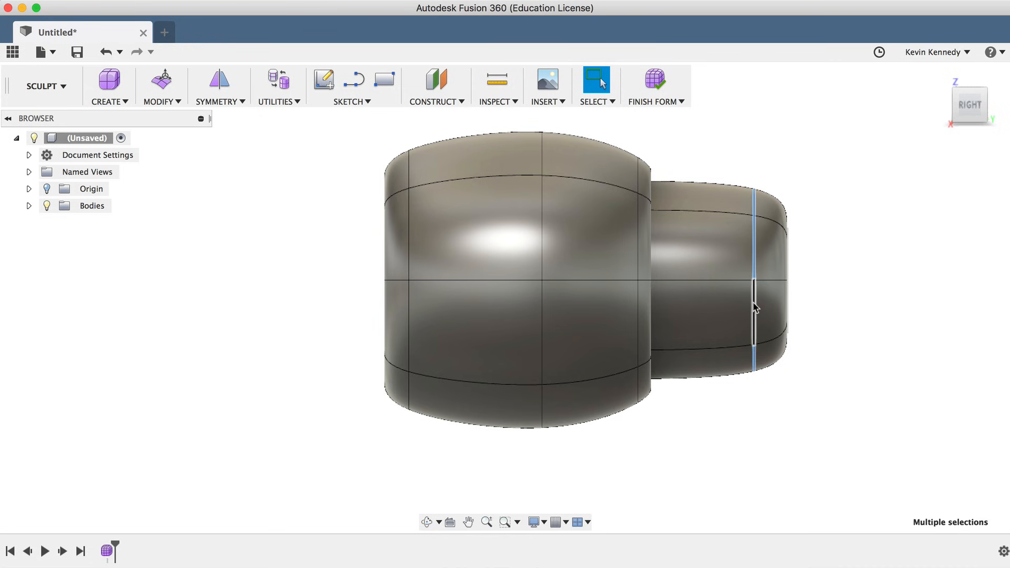
click(160, 101)
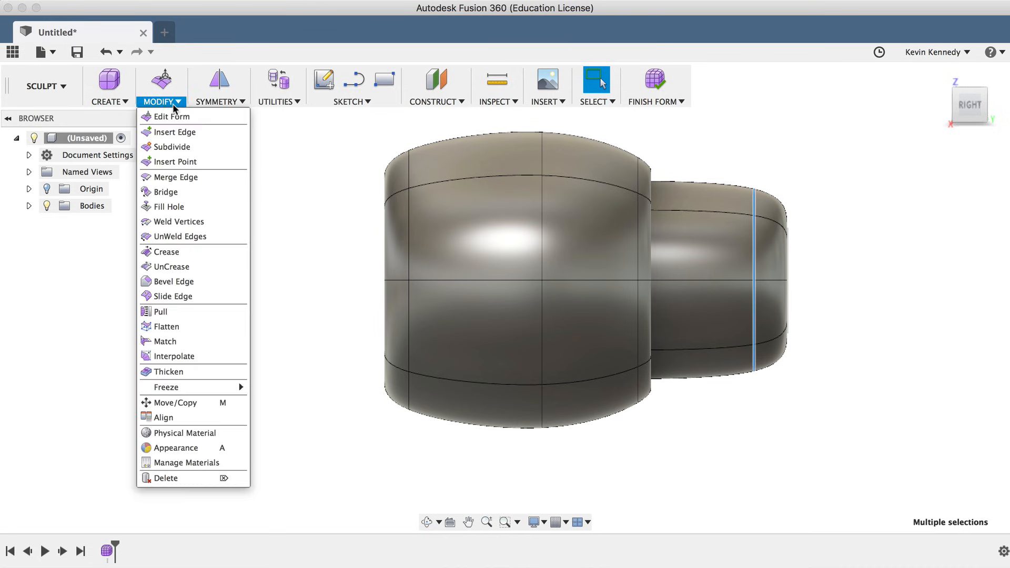
mouse_move(174, 133)
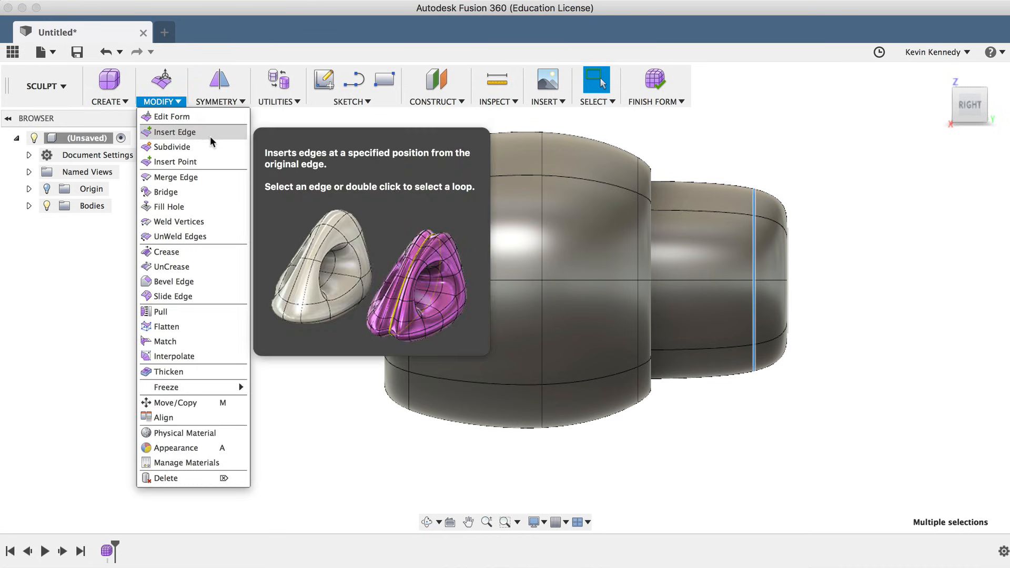
click(174, 131)
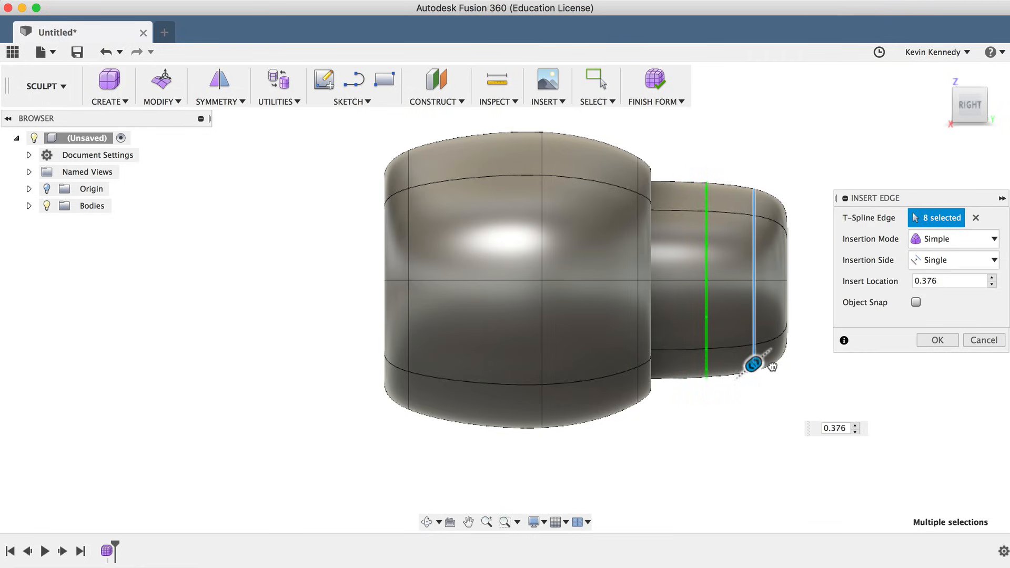
drag(754, 364, 767, 365)
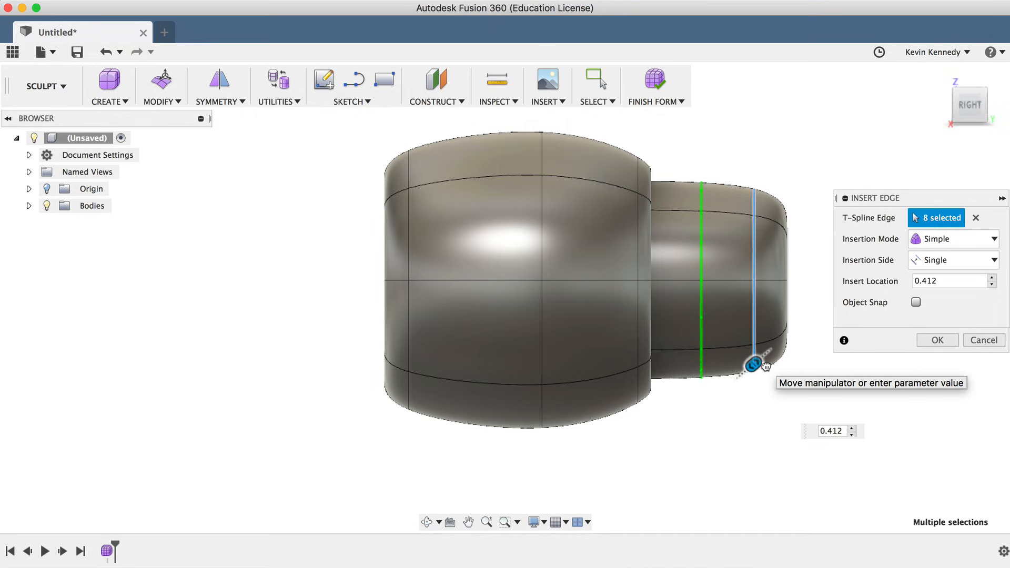
drag(752, 364, 751, 370)
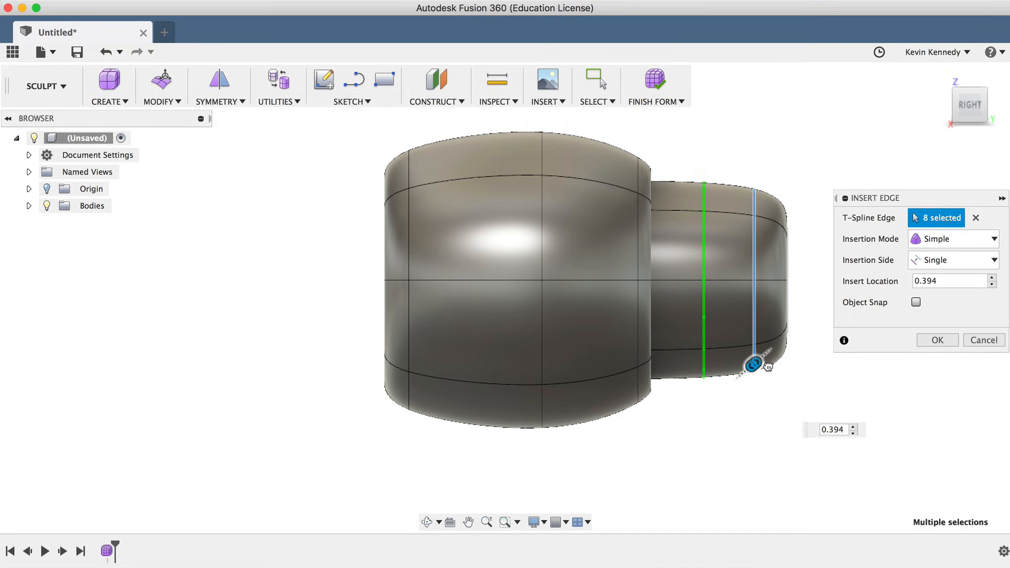
drag(754, 364, 753, 362)
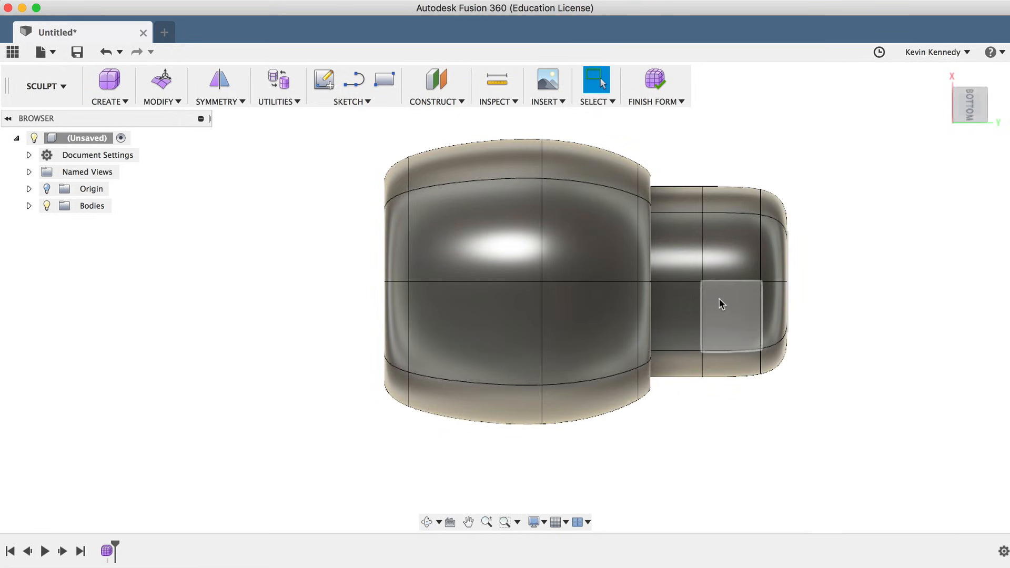
Pull the two underside faces of the cylinder downward into a long vertical stem.
click(728, 255)
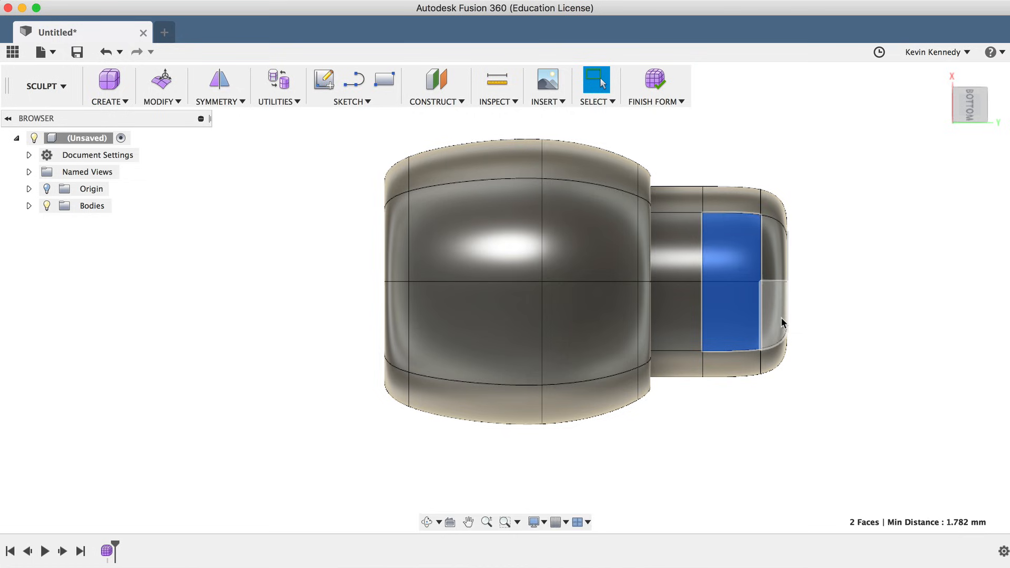
click(722, 330)
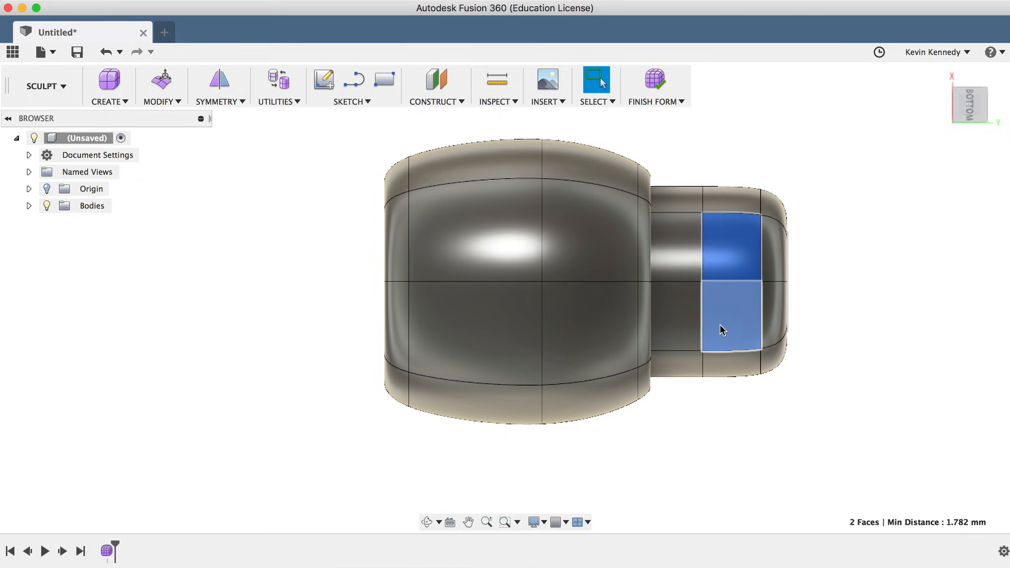
right_click(722, 330)
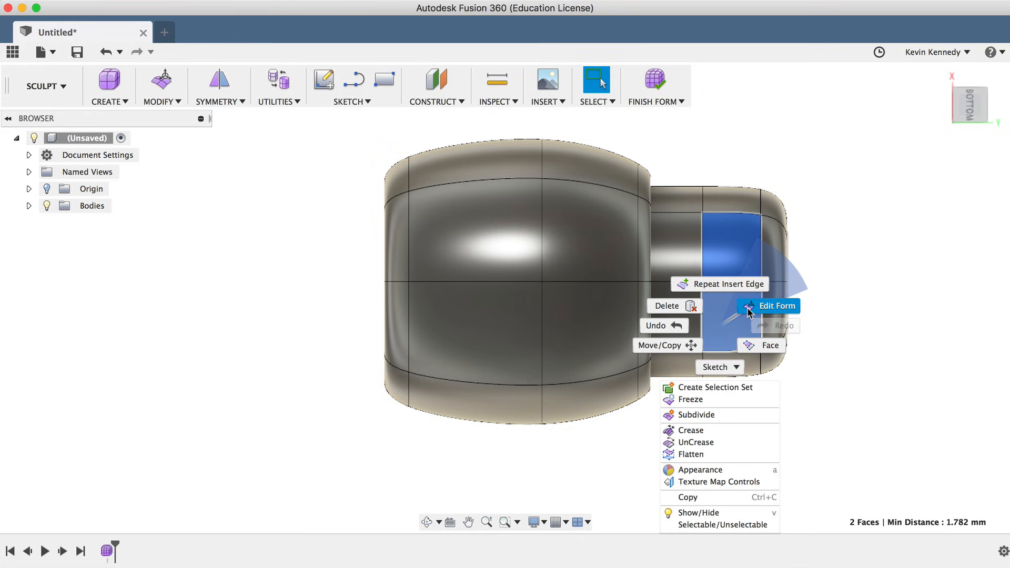
click(779, 305)
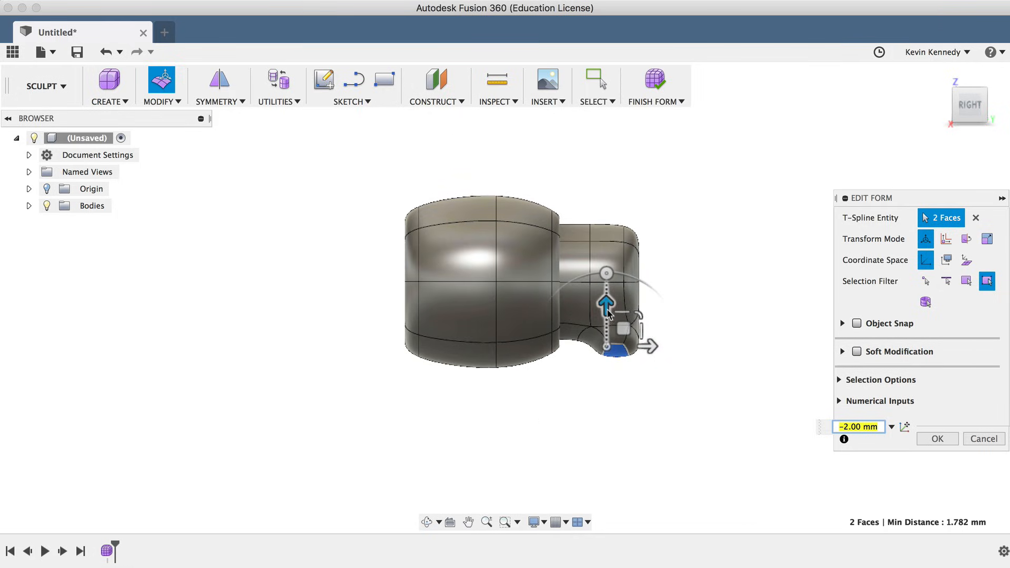
drag(606, 303, 607, 448)
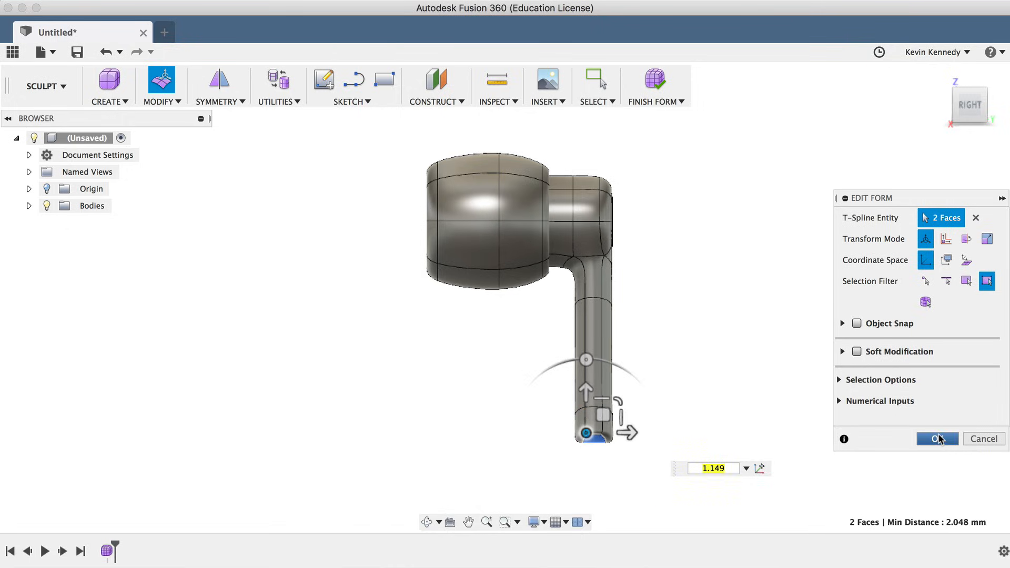
click(937, 439)
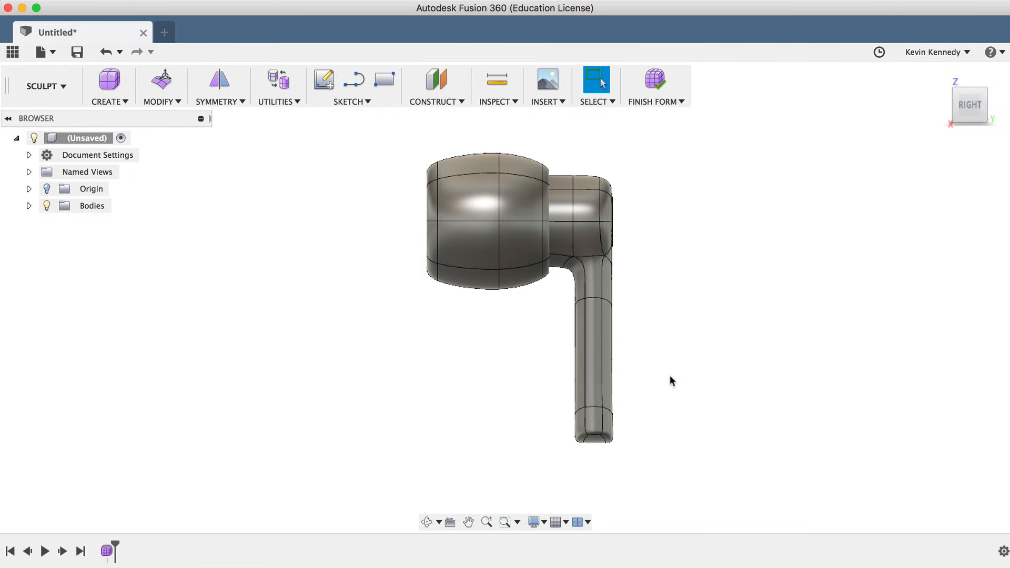
mouse_move(981, 128)
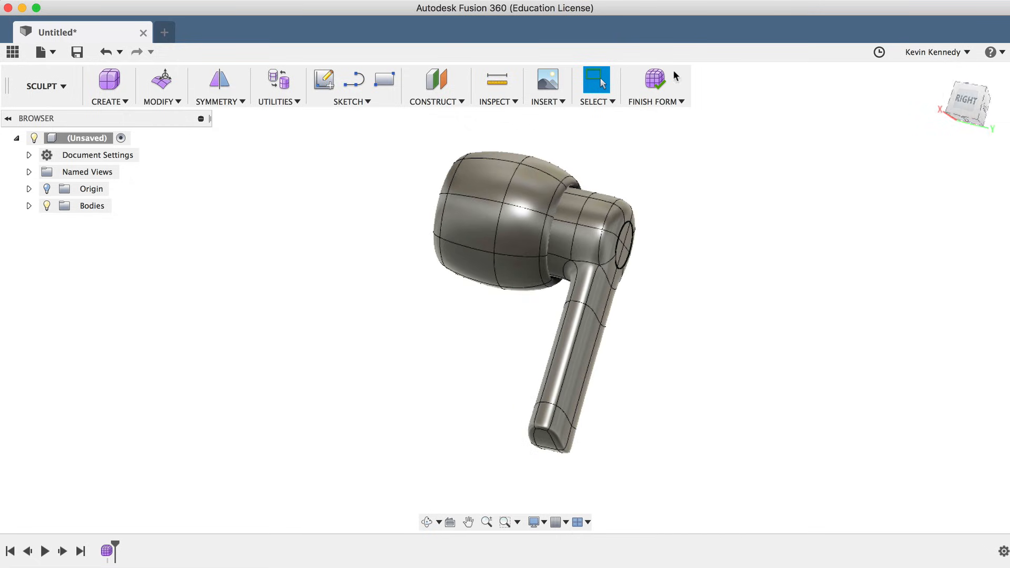
mouse_move(655, 80)
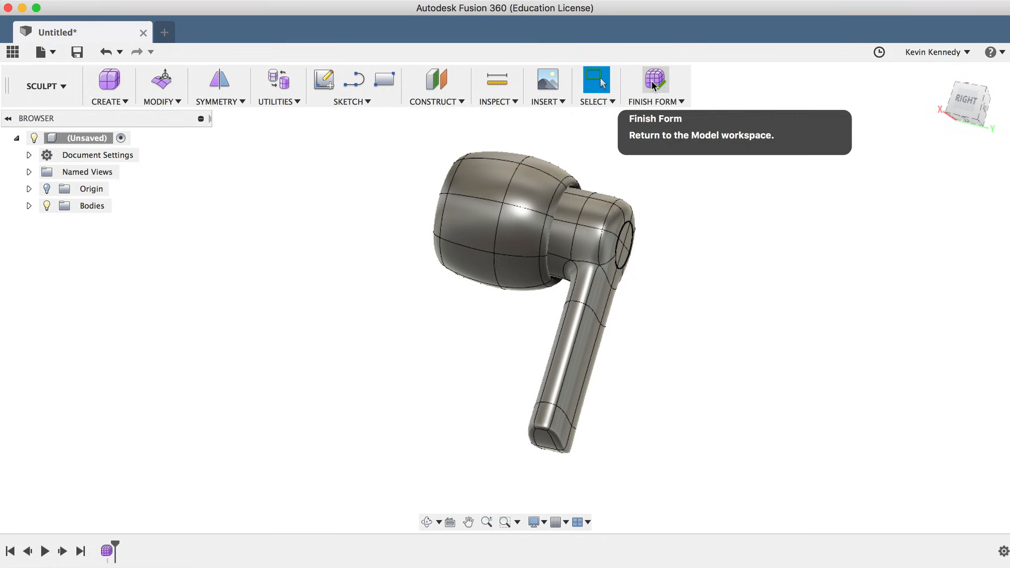
Finish Form to turn the sculpted earbud into a solid in the Model workspace.
click(654, 81)
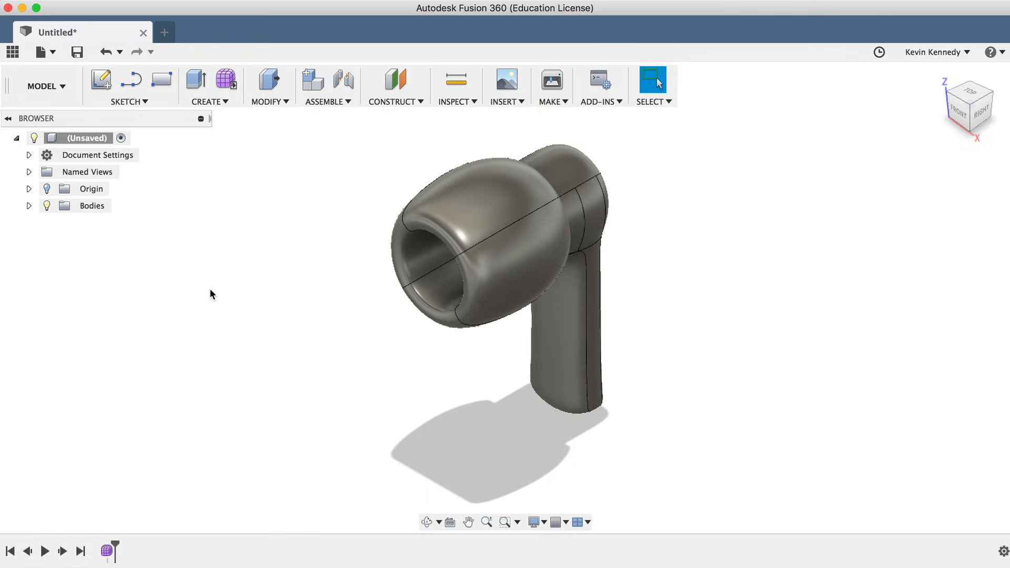
mouse_move(291, 321)
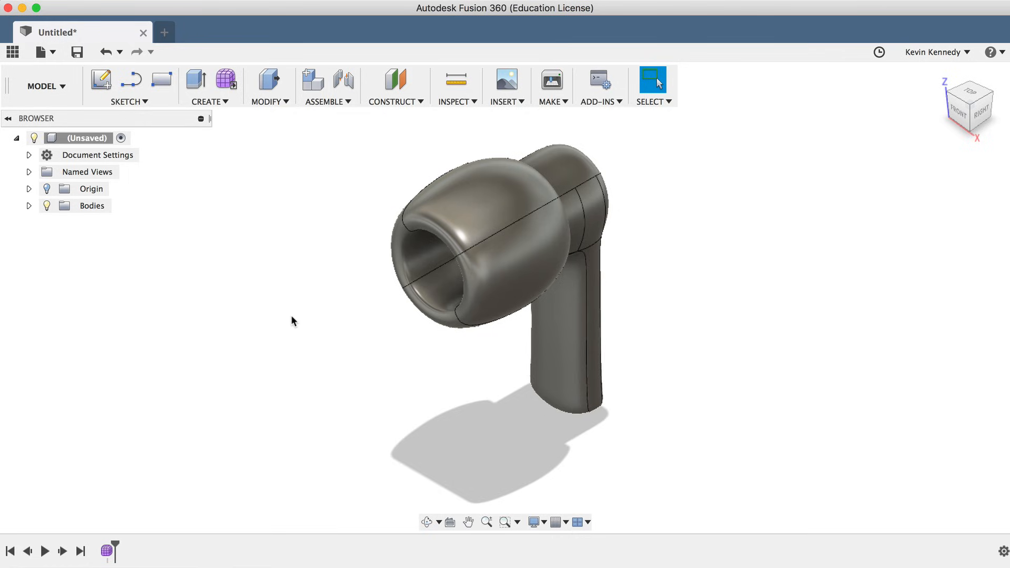
mouse_move(315, 361)
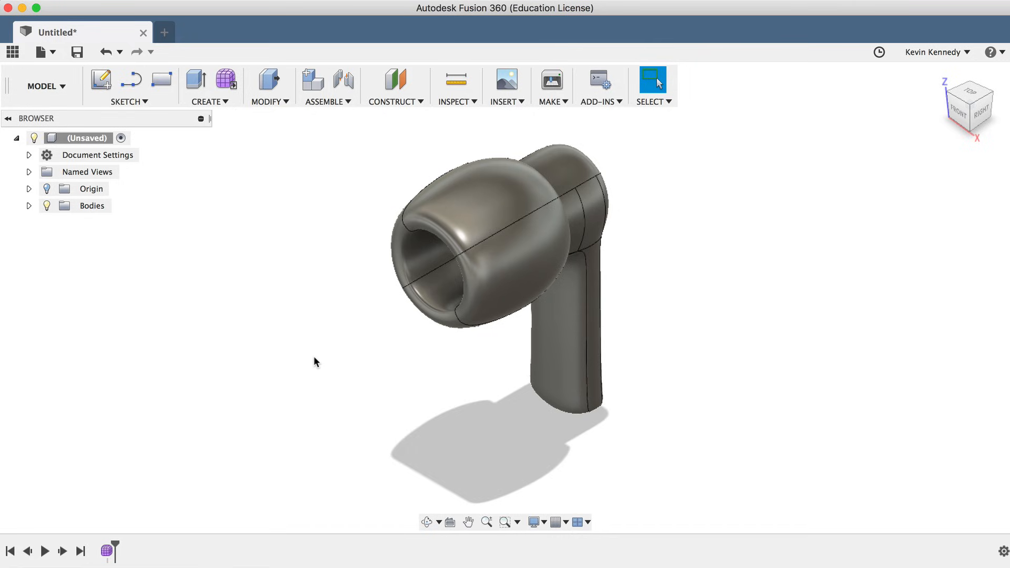